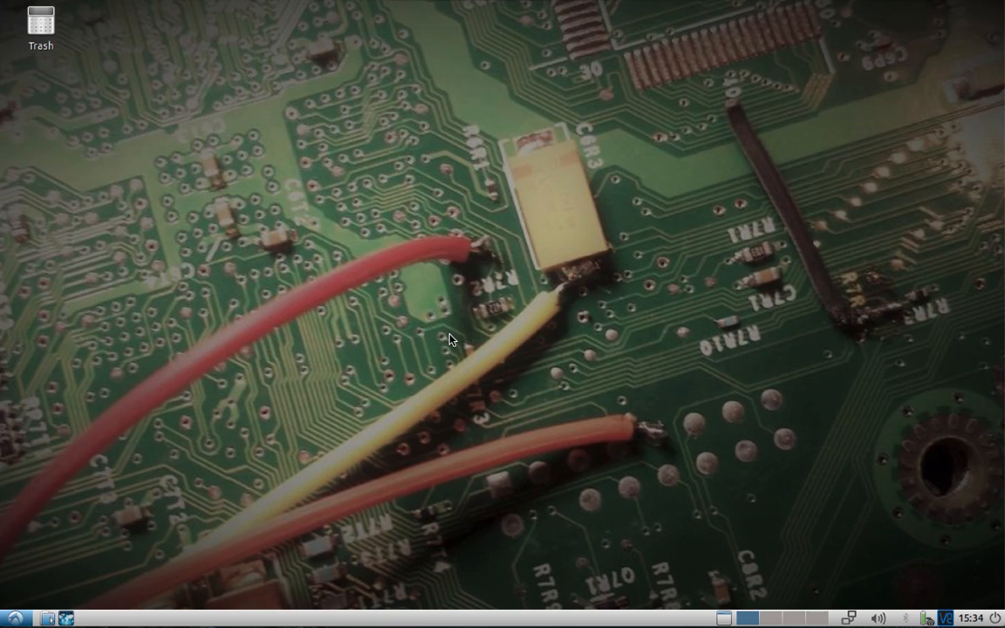
{"action": "mouse_move", "coordinate": [16, 567]}
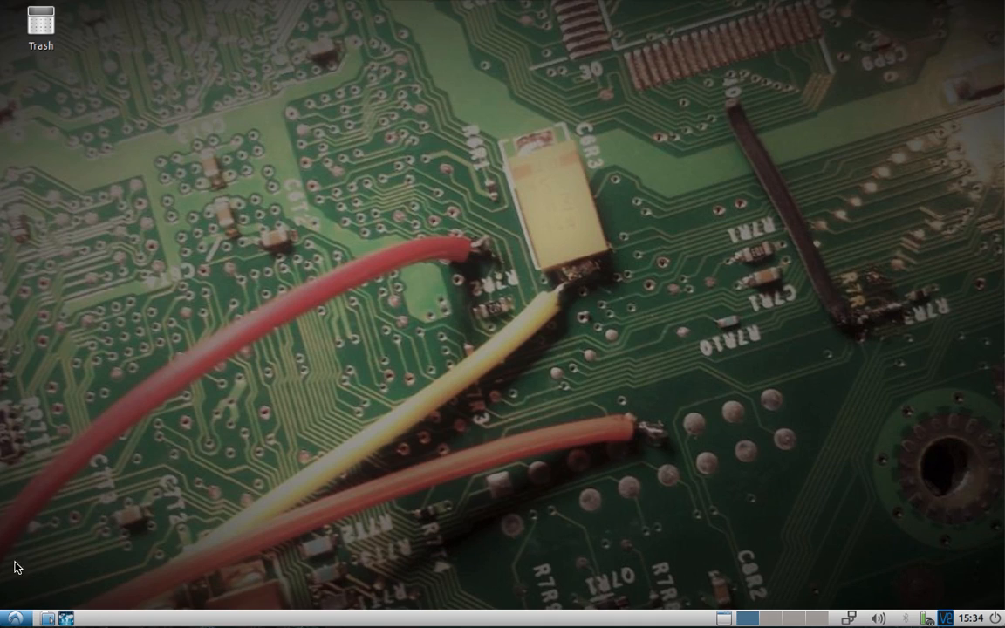
- Bring up the LXDE applications menu and browse its Graphics group
{"action": "left_click", "coordinate": [7, 617]}
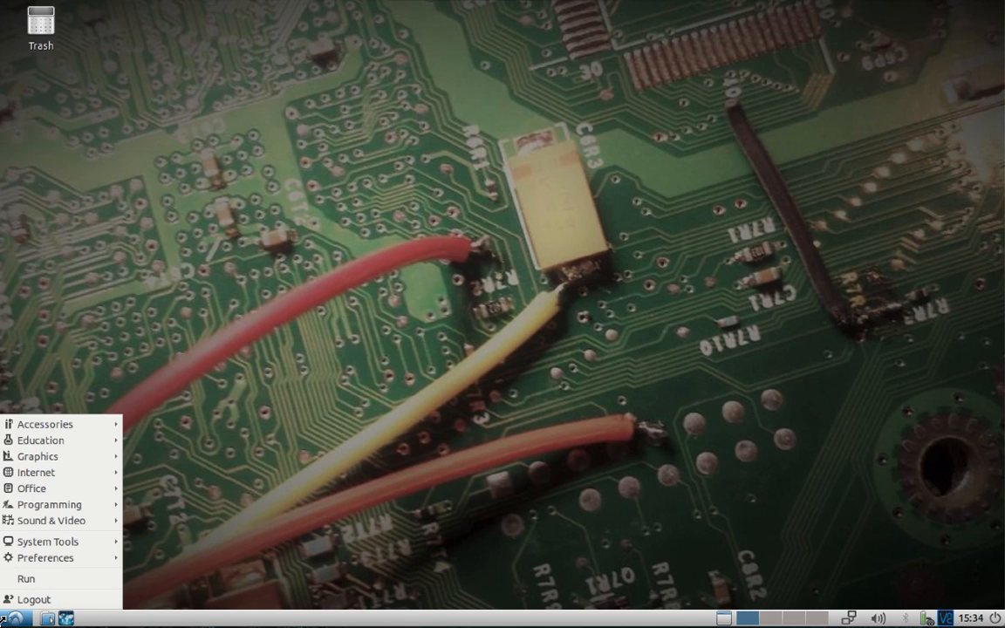
{"action": "left_click", "coordinate": [53, 457]}
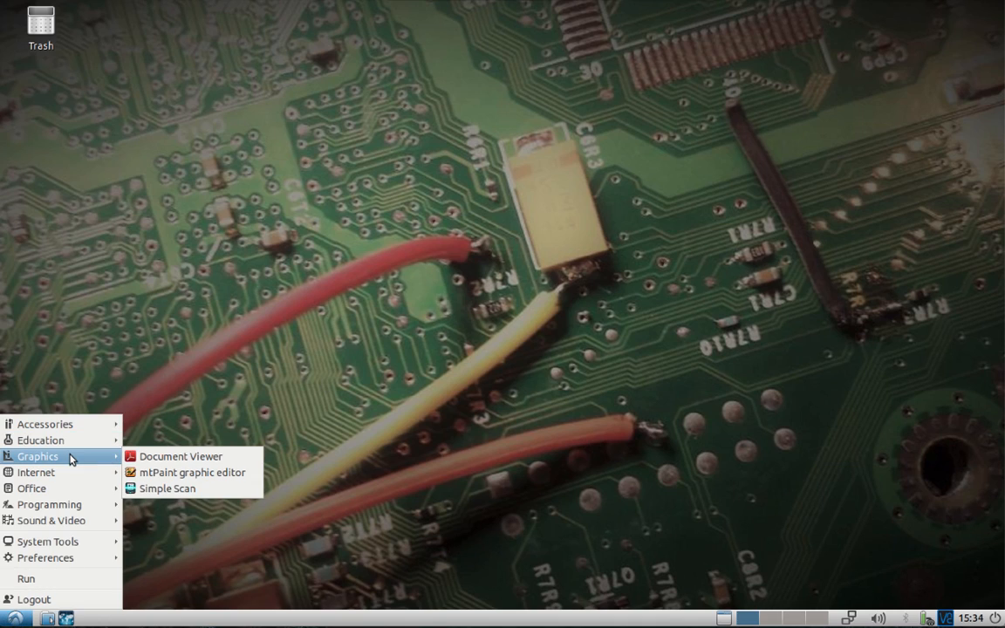
{"action": "mouse_move", "coordinate": [42, 439]}
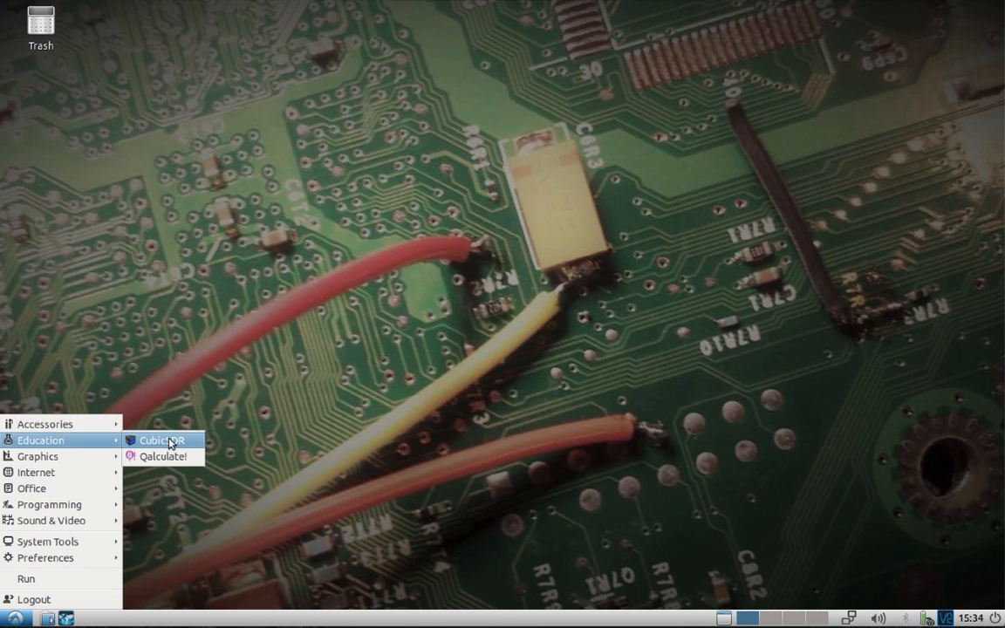
- Launch CubicSDR and select the HackRF One in the SDR Devices dialog, showing its 2MHz sample rate
{"action": "left_click", "coordinate": [161, 440]}
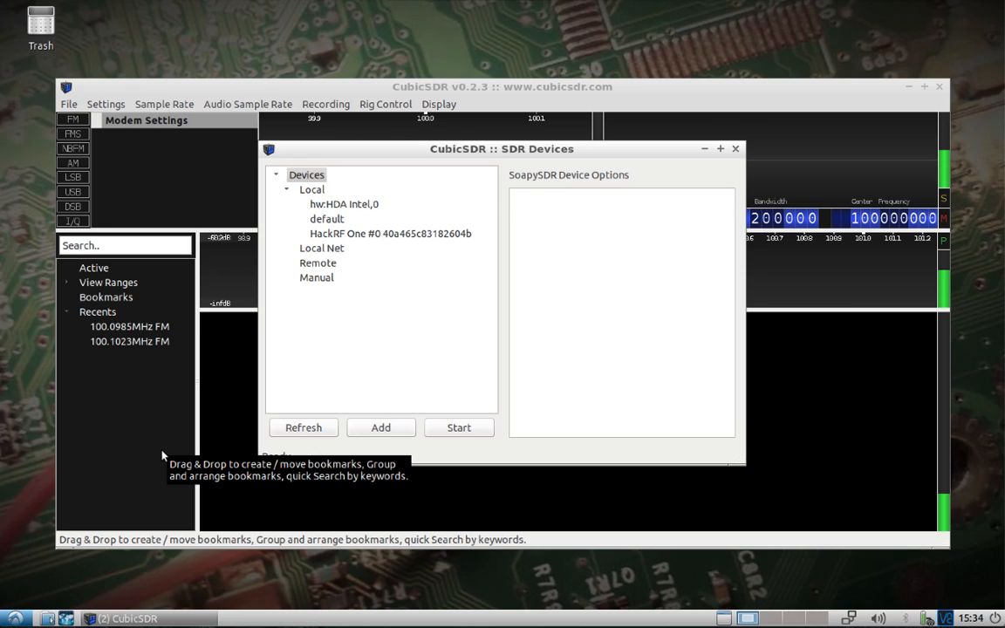
{"action": "mouse_move", "coordinate": [296, 415]}
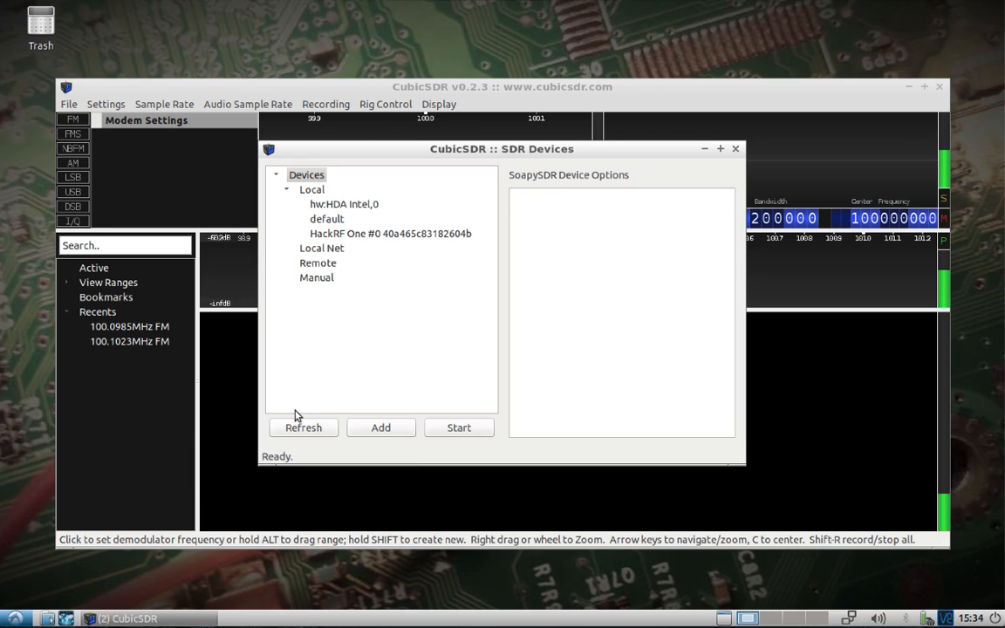
{"action": "mouse_move", "coordinate": [300, 418]}
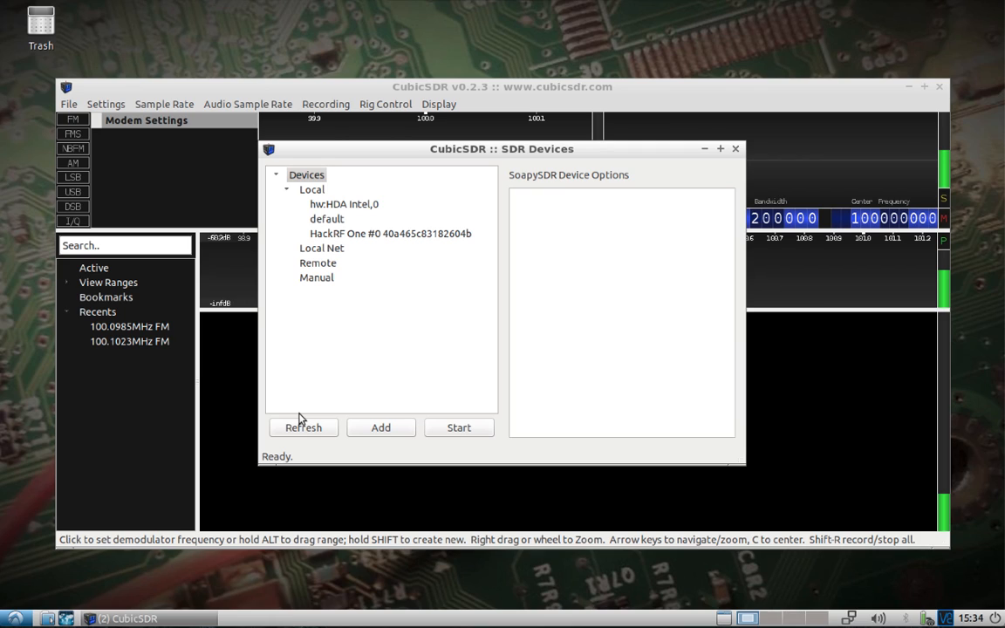
{"action": "mouse_move", "coordinate": [428, 433]}
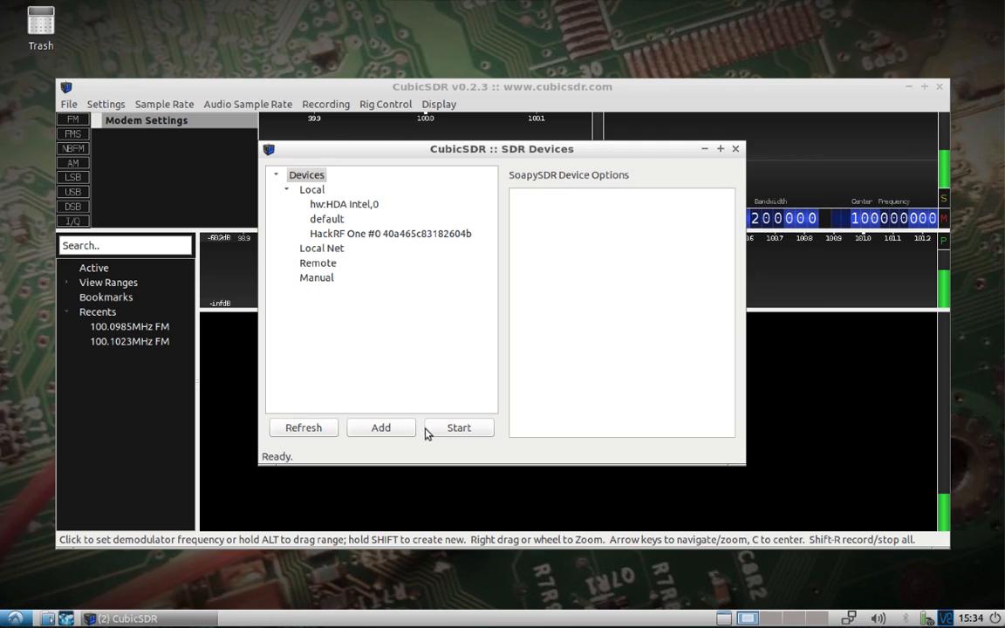
{"action": "left_click", "coordinate": [391, 233]}
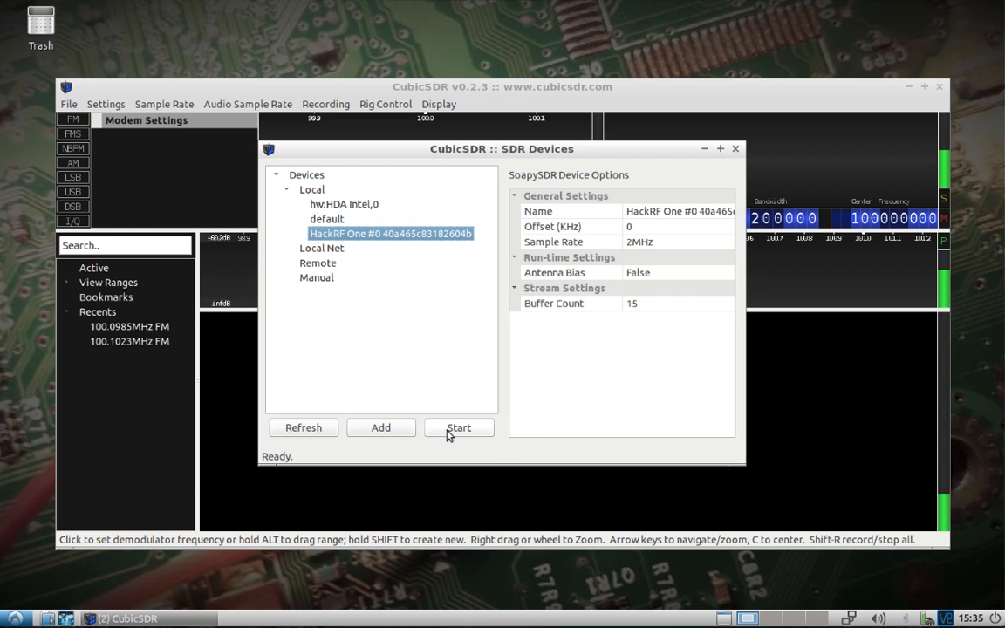
- Start the HackRF One stream and tune an FM demodulator to the station near 99.1 MHz
{"action": "left_click", "coordinate": [459, 427]}
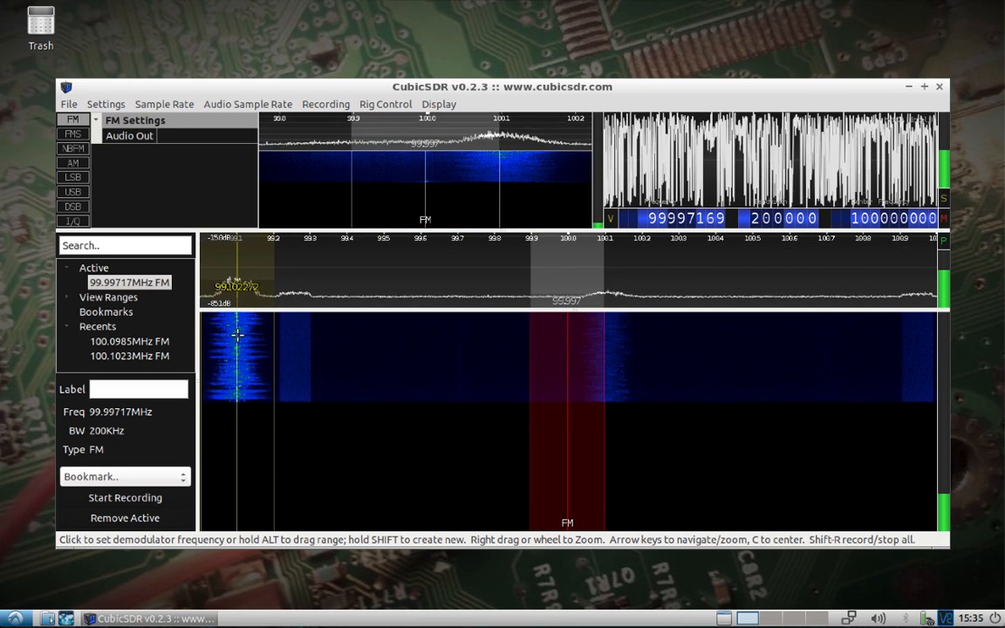
{"action": "left_click", "coordinate": [238, 364]}
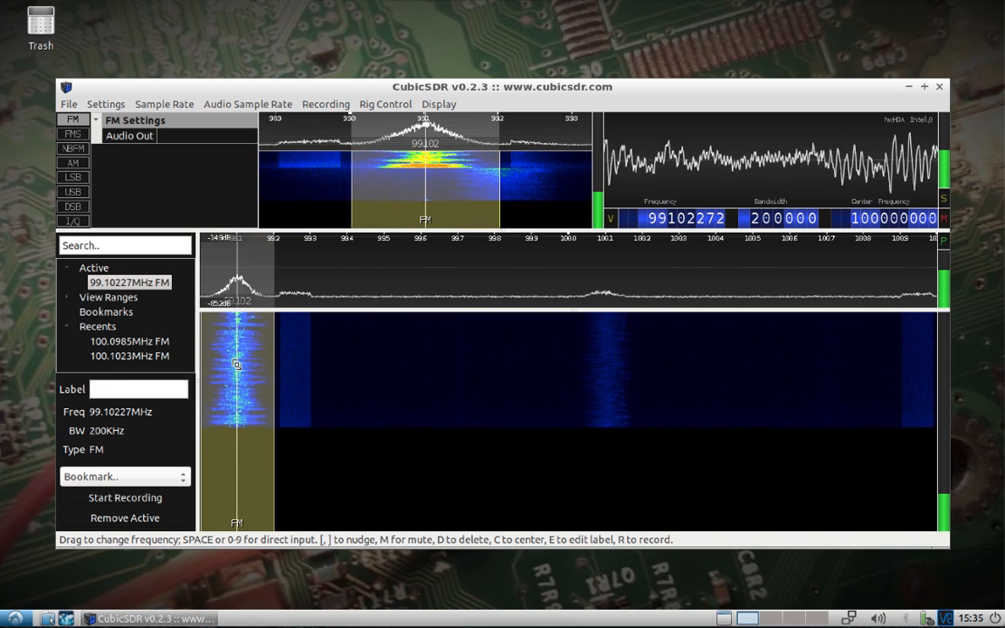
{"action": "mouse_move", "coordinate": [564, 357]}
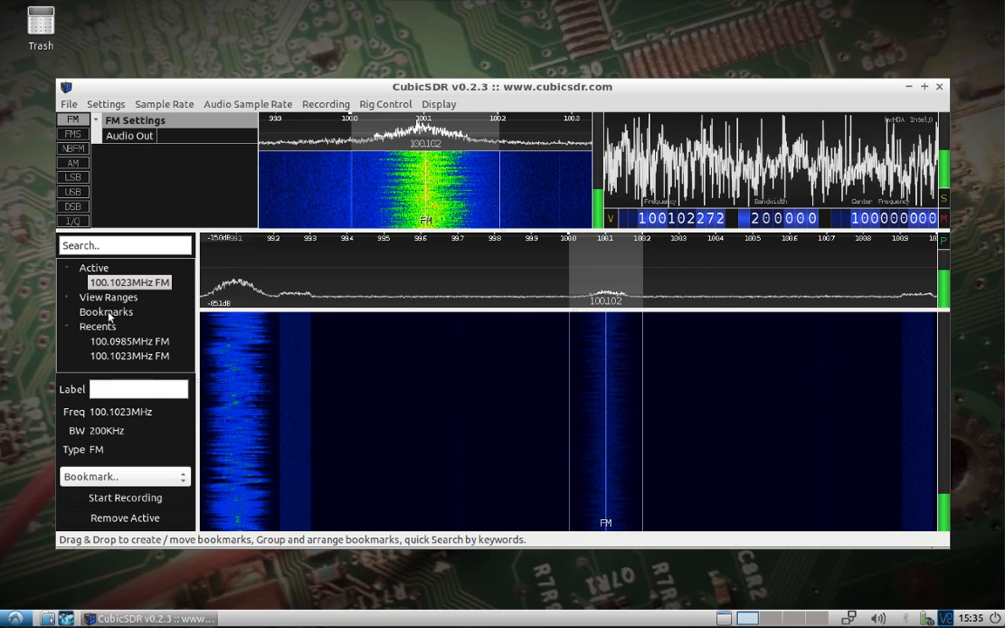
- Look through the Audio Sample Rate, Settings, Recording, Display and Rig Control menus
{"action": "left_click", "coordinate": [248, 105]}
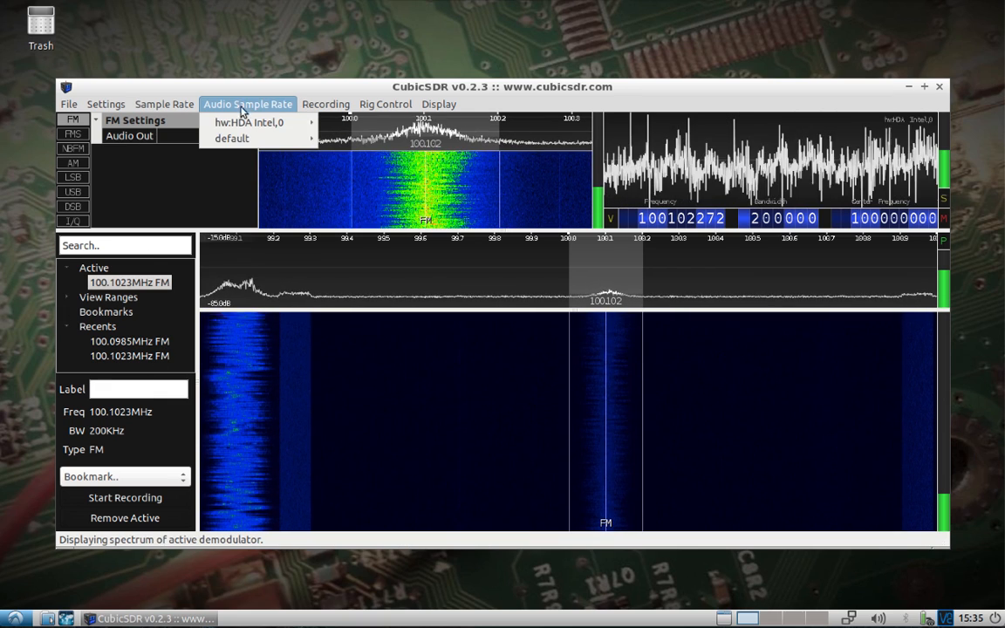
{"action": "left_click", "coordinate": [105, 105]}
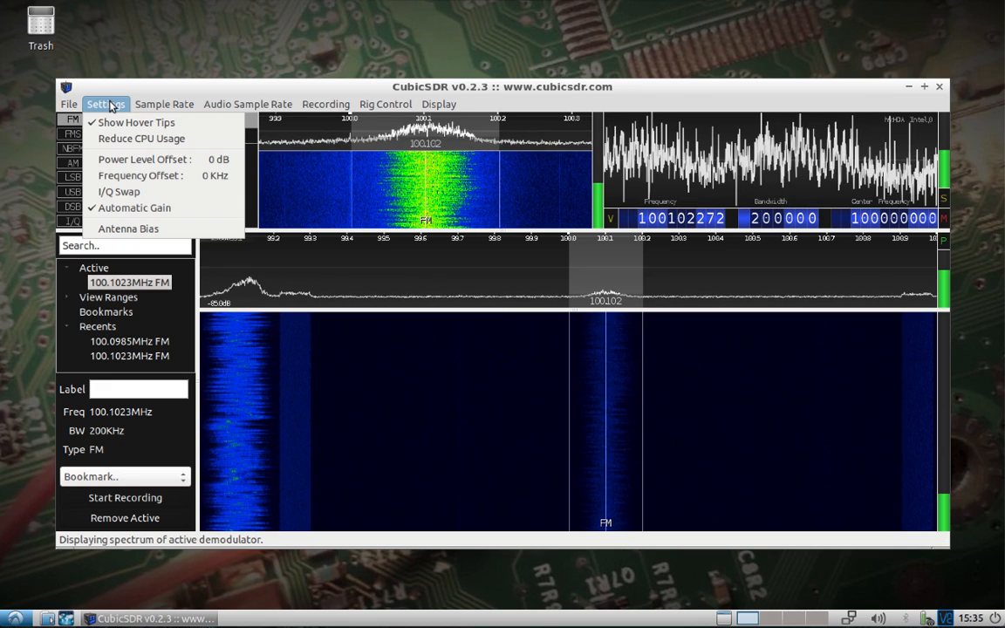
{"action": "left_click", "coordinate": [324, 105]}
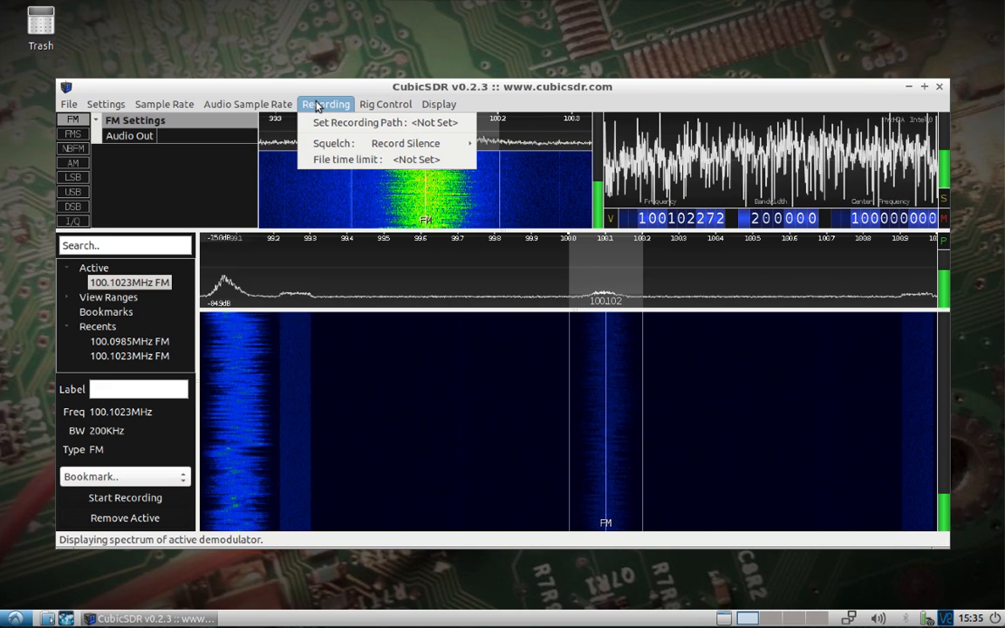
{"action": "left_click", "coordinate": [440, 105]}
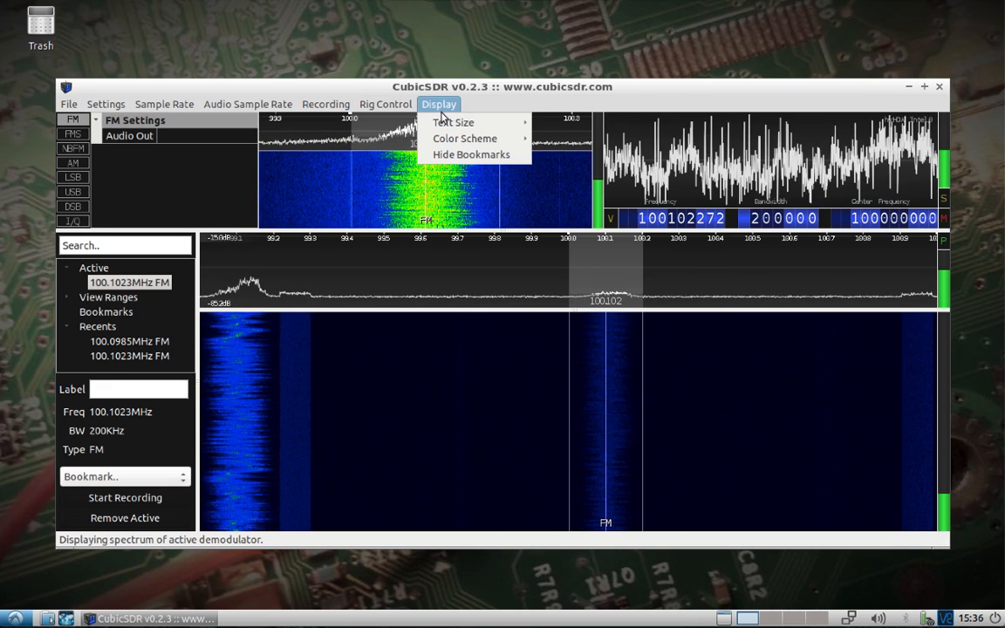
{"action": "left_click", "coordinate": [386, 105]}
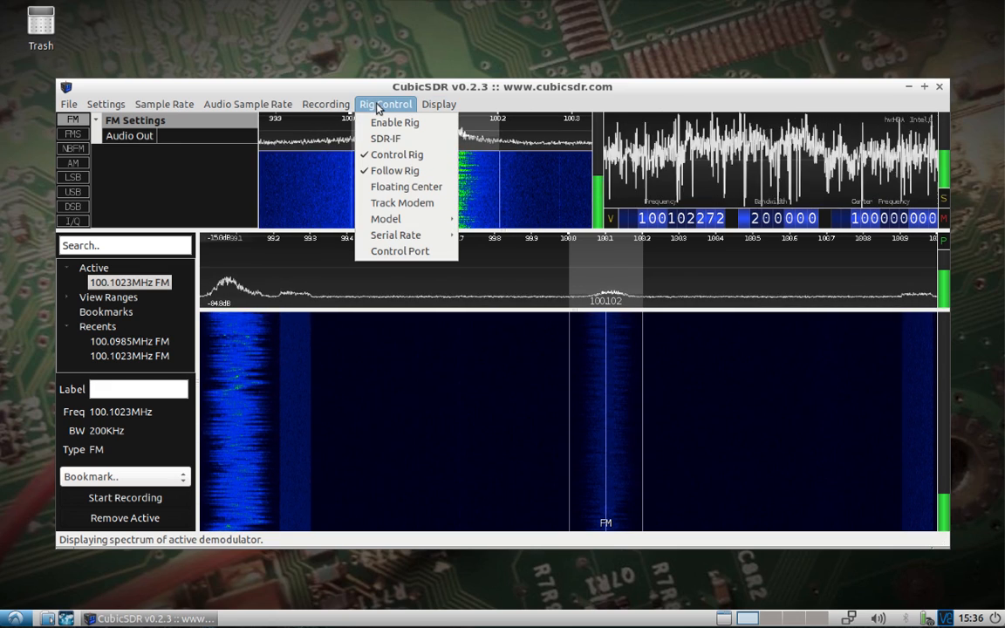
{"action": "left_click", "coordinate": [68, 105]}
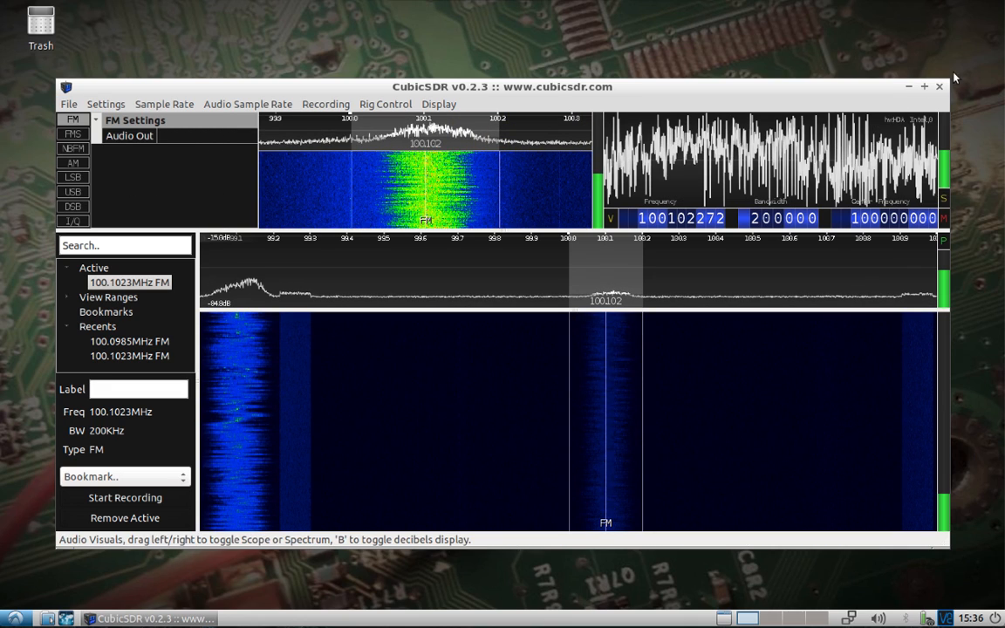
- Close CubicSDR, returning to the desktop
{"action": "left_click", "coordinate": [925, 87]}
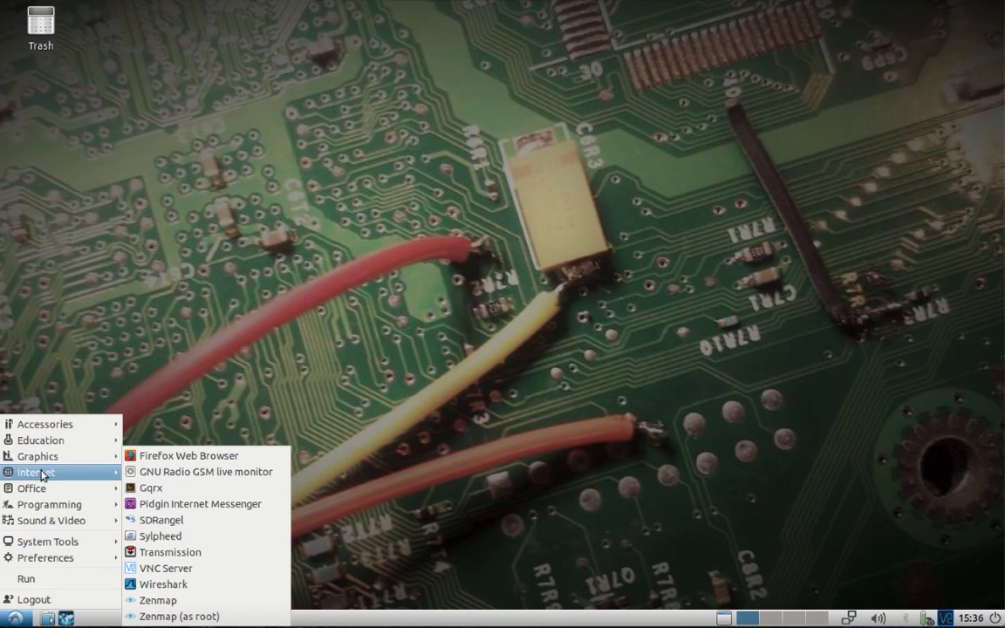
- Launch Gqrx from the Internet group of the applications menu
{"action": "left_click", "coordinate": [160, 497]}
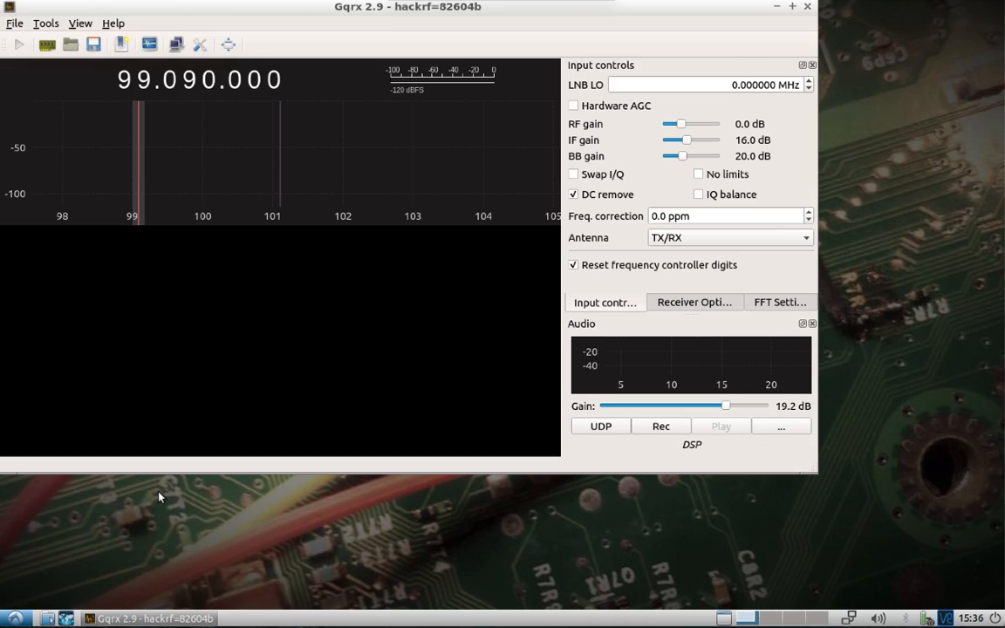
{"action": "mouse_move", "coordinate": [178, 492]}
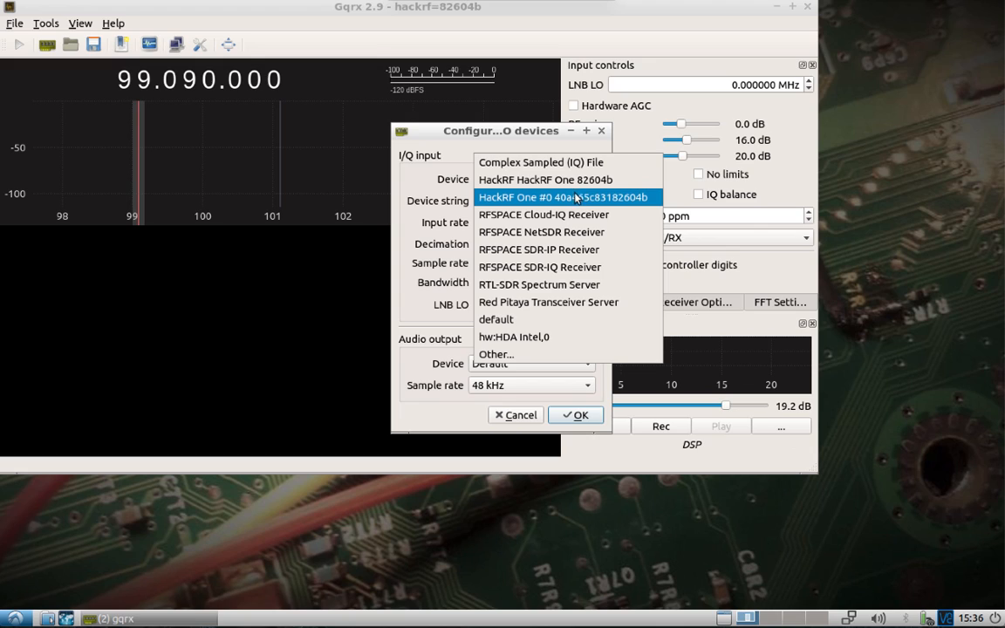
- Choose the HackRF One as the I/Q input device at 8 Msps and confirm the configuration
{"action": "left_click", "coordinate": [563, 195]}
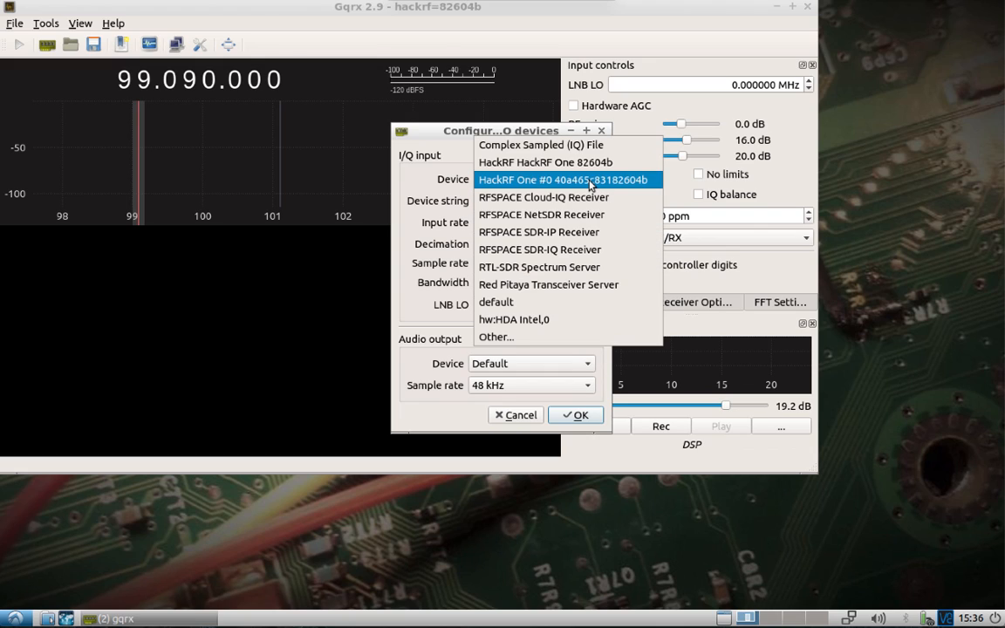
{"action": "left_click", "coordinate": [544, 162]}
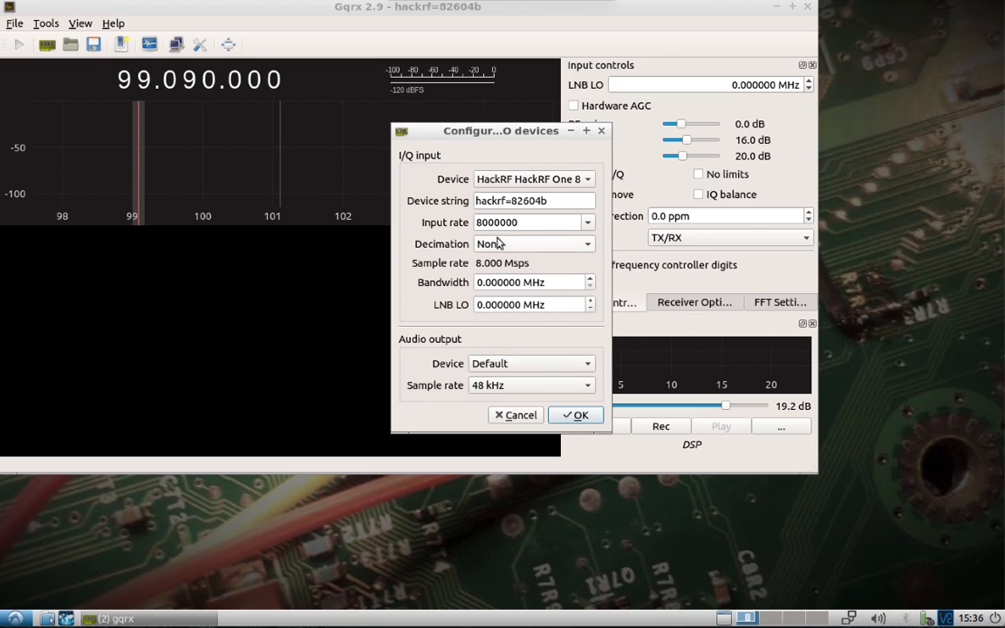
{"action": "left_click", "coordinate": [576, 415]}
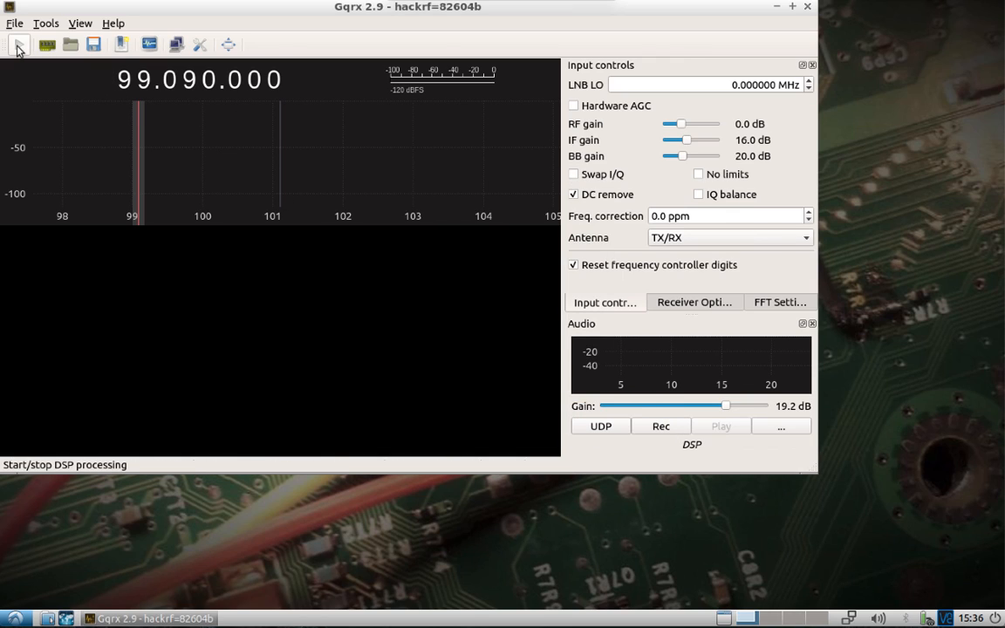
- Enlarge the window, start DSP and tune the receiver to the station near 98 MHz
{"action": "left_click", "coordinate": [19, 45]}
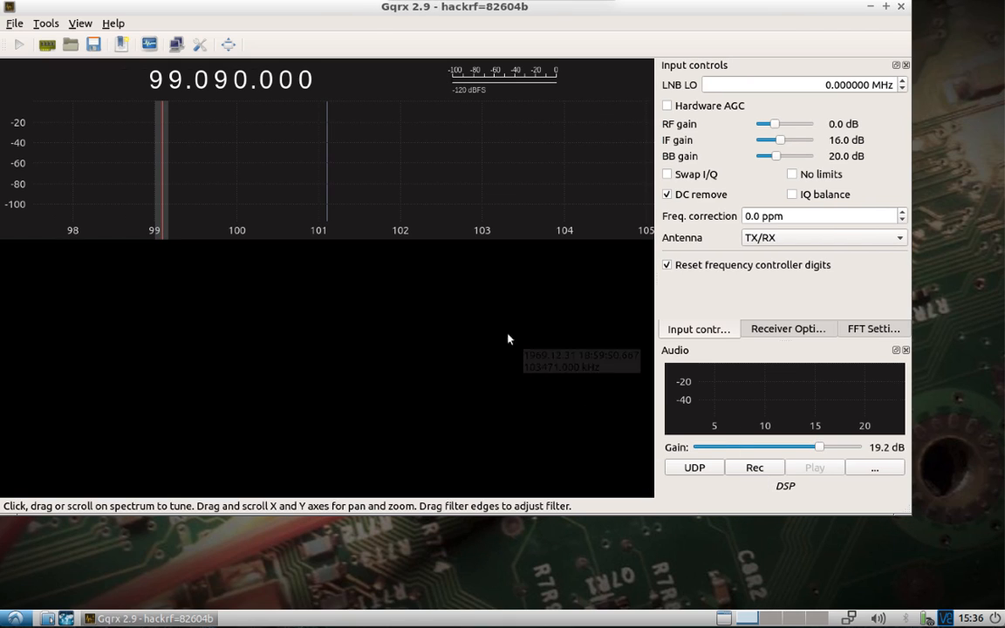
{"action": "left_click", "coordinate": [17, 46]}
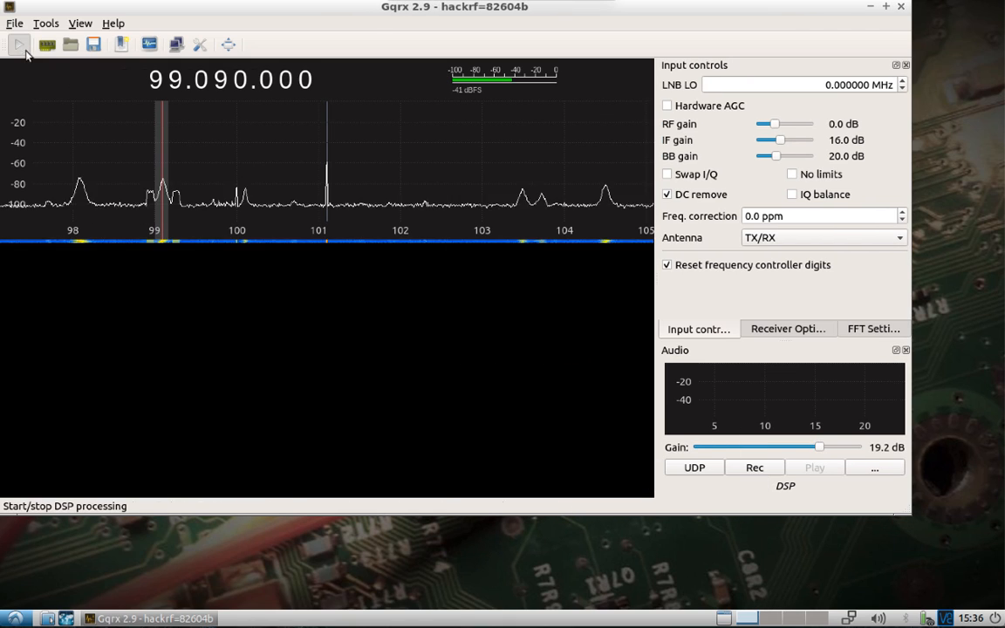
{"action": "left_click", "coordinate": [18, 45]}
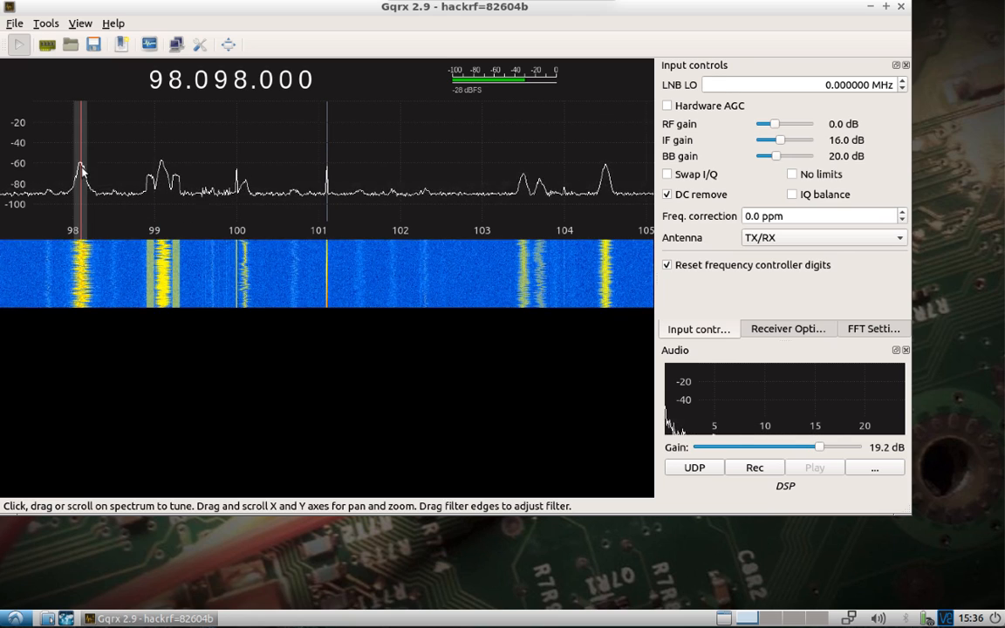
{"action": "mouse_move", "coordinate": [330, 152]}
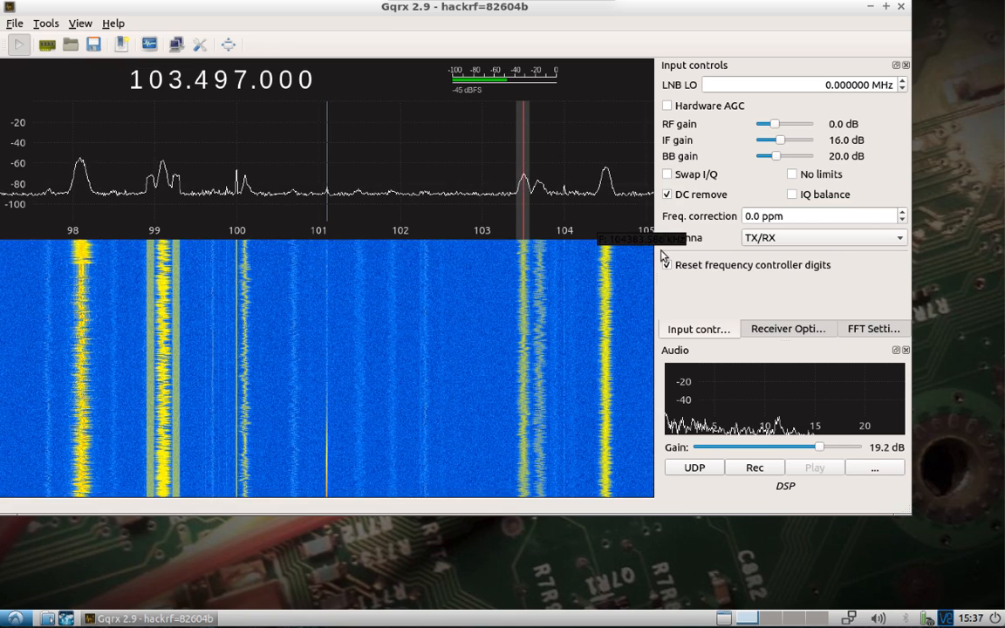
{"action": "mouse_move", "coordinate": [672, 111]}
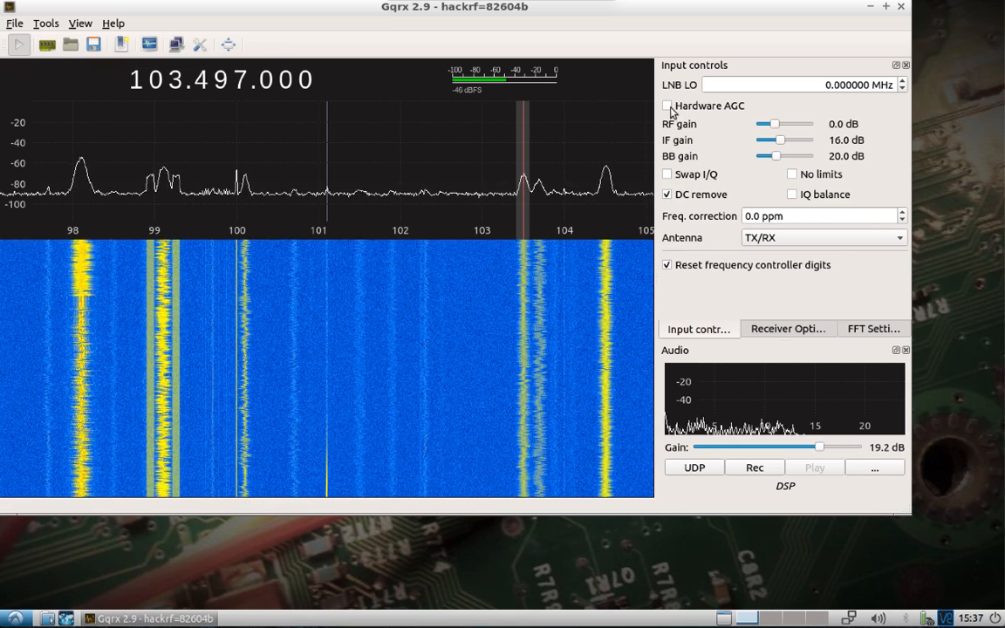
{"action": "mouse_move", "coordinate": [668, 106]}
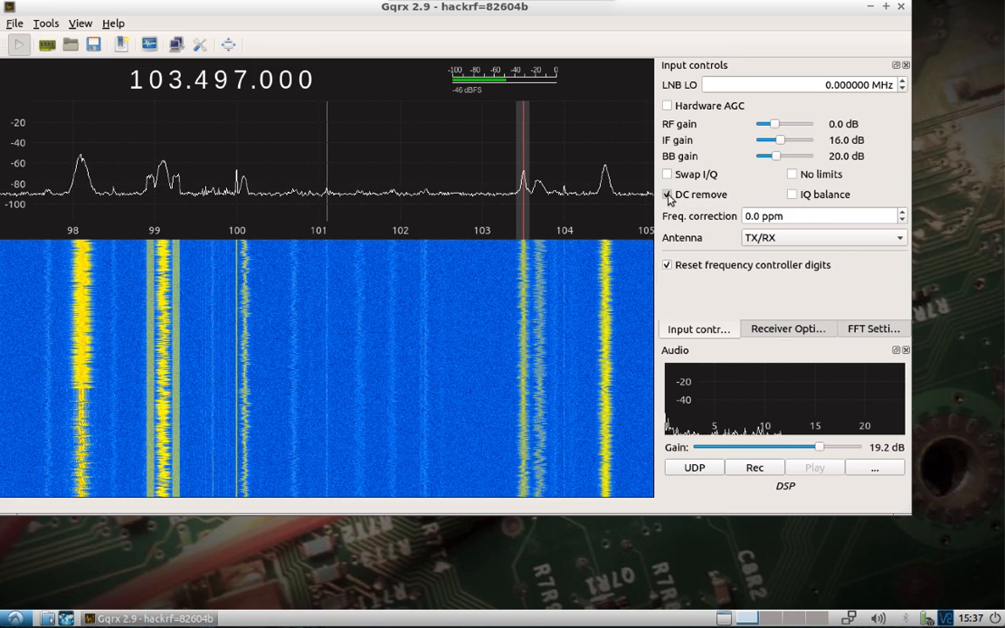
{"action": "left_click", "coordinate": [667, 194]}
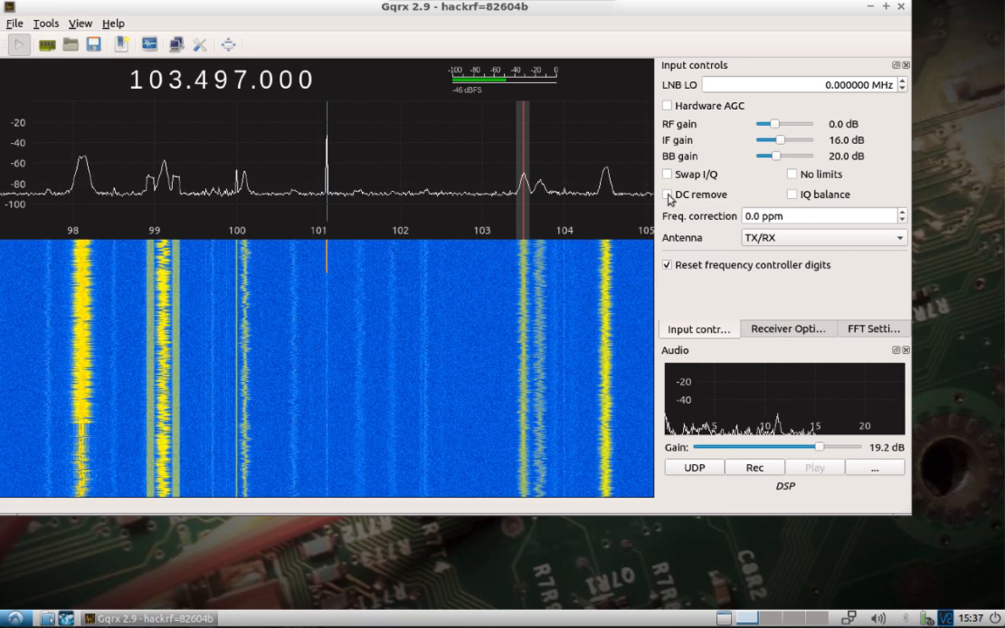
{"action": "left_click", "coordinate": [666, 193]}
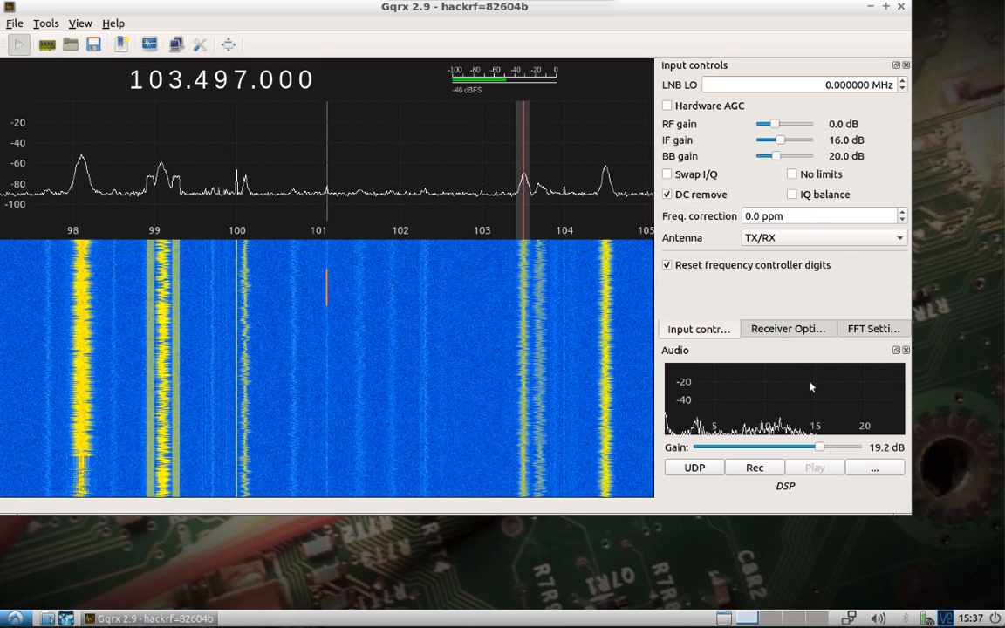
- Lower the audio gain to about 0.1 dB and keep WFM (stereo) as the demodulation mode
{"action": "left_click_drag", "start_coordinate": [818, 447], "coordinate": [792, 446]}
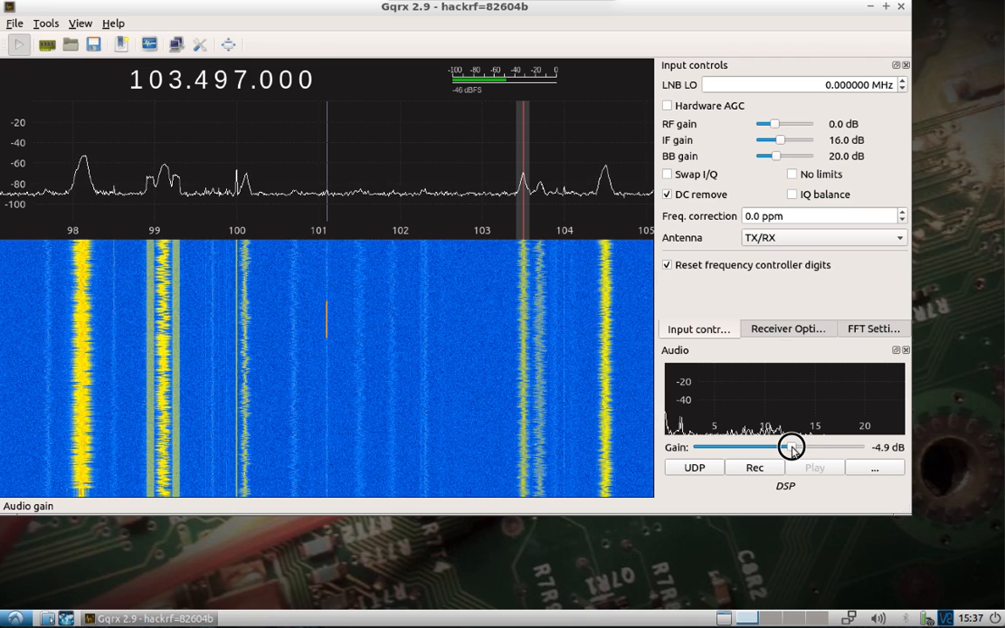
{"action": "left_click", "coordinate": [789, 328]}
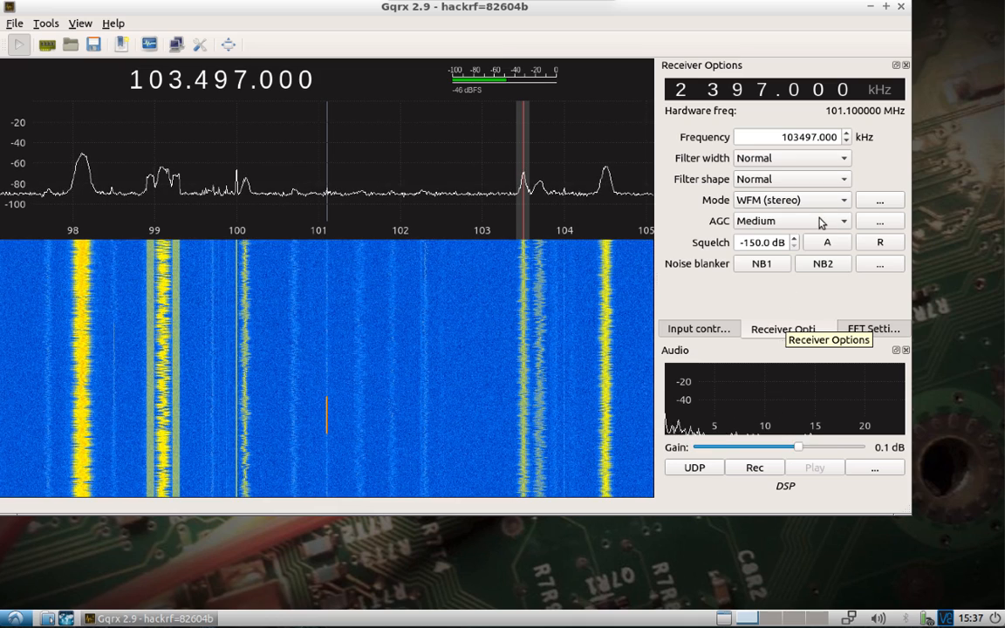
{"action": "left_click", "coordinate": [788, 198]}
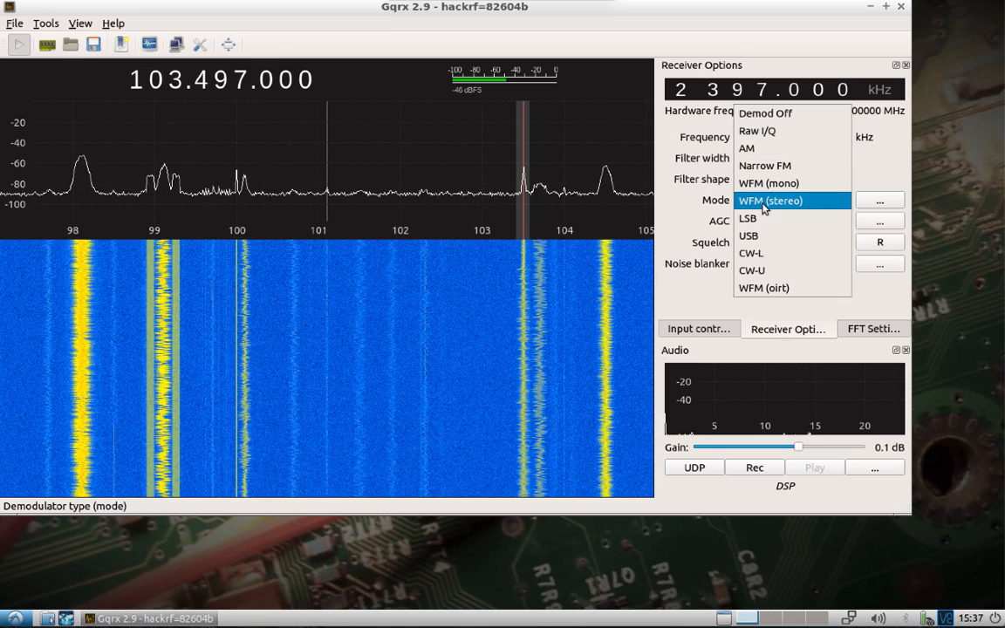
{"action": "left_click", "coordinate": [771, 201]}
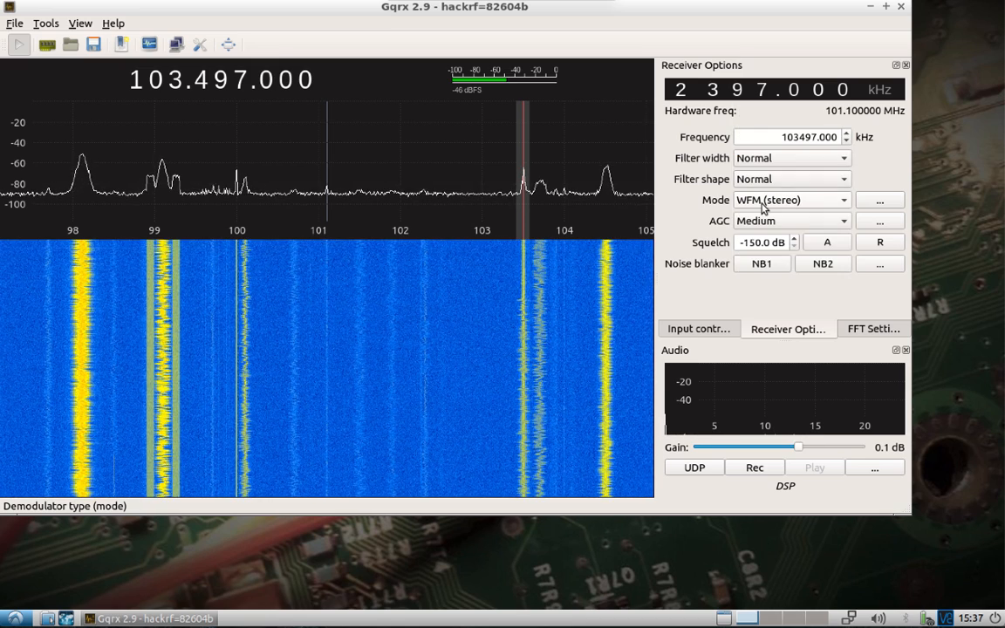
{"action": "mouse_move", "coordinate": [789, 199]}
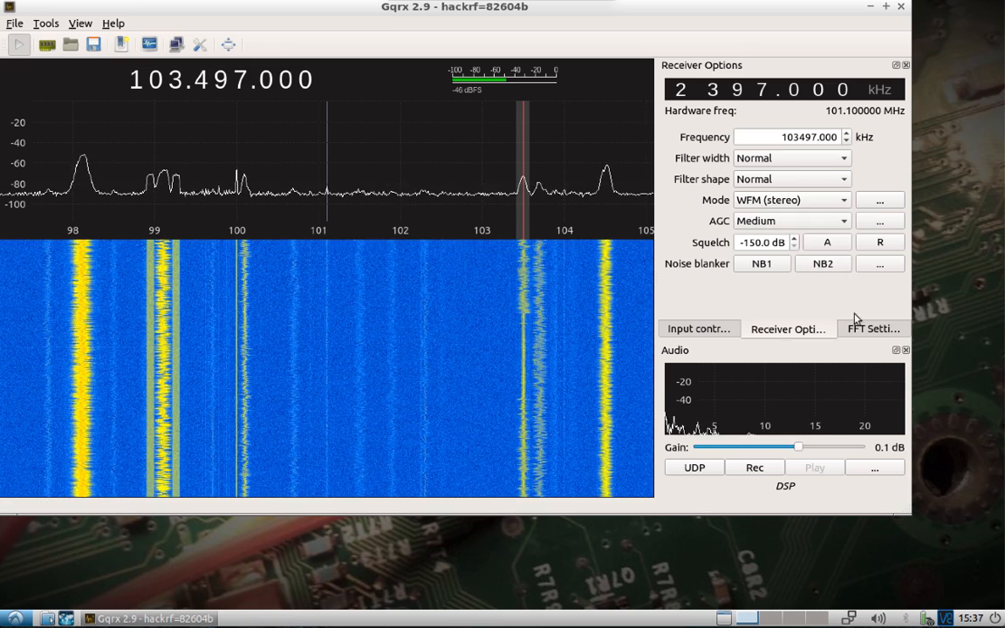
- Glance at the FFT Settings and Receiver Options panels, then return to Input controls
{"action": "left_click", "coordinate": [872, 328]}
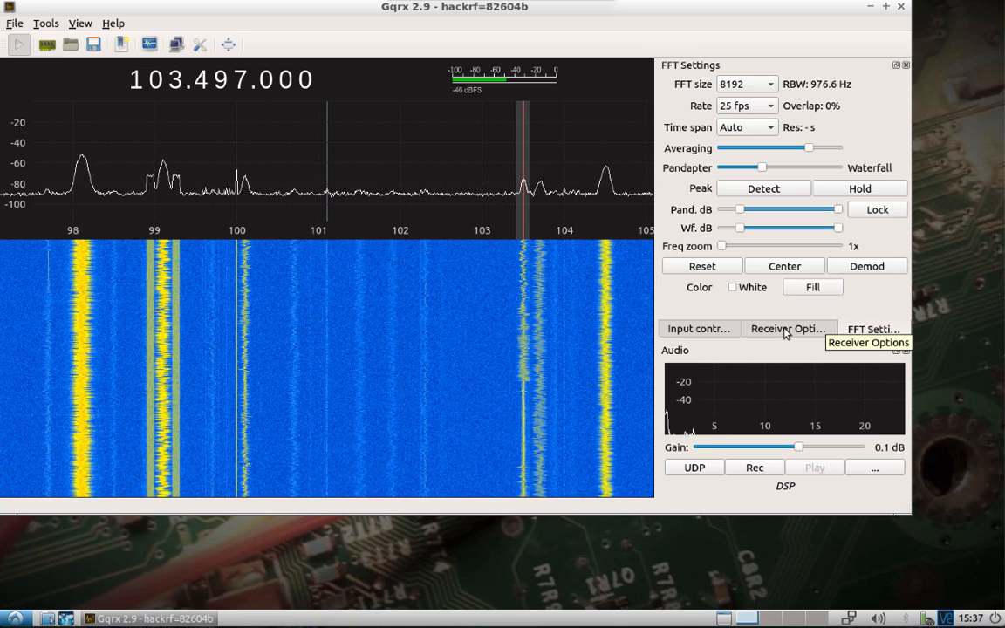
{"action": "left_click", "coordinate": [789, 328]}
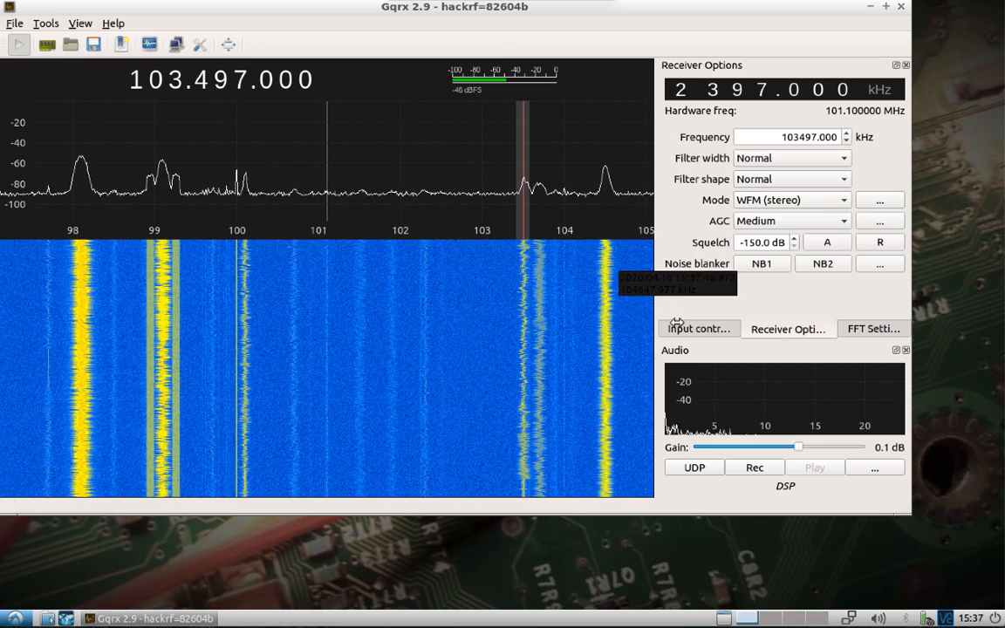
{"action": "left_click", "coordinate": [698, 328]}
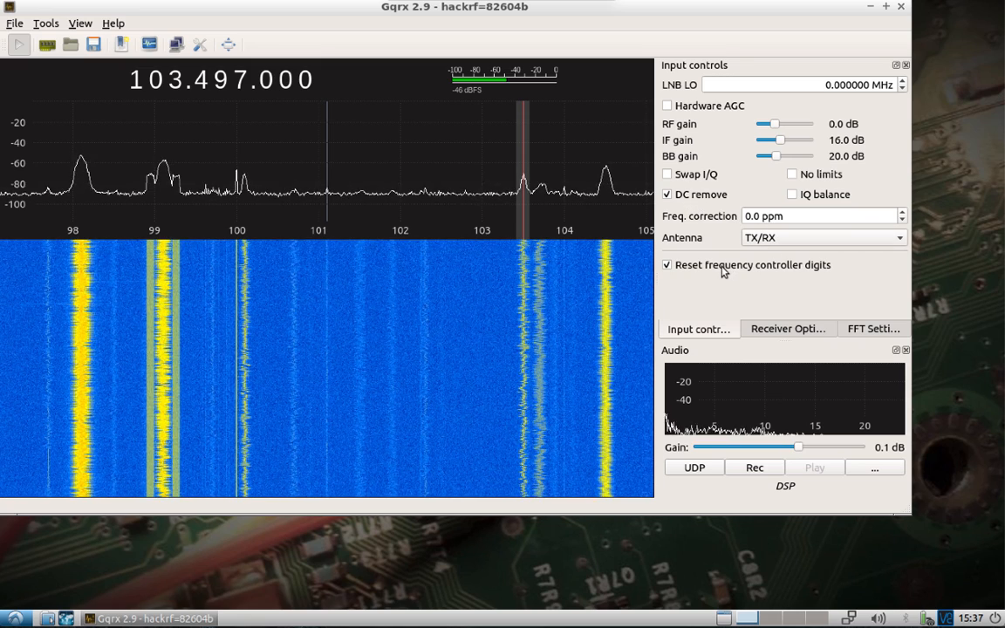
{"action": "mouse_move", "coordinate": [722, 272]}
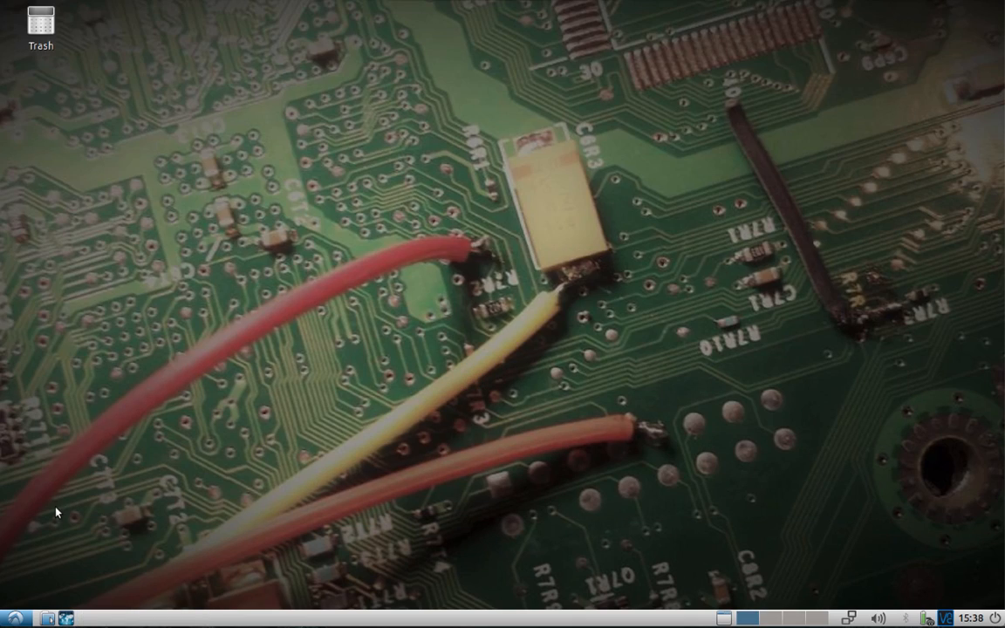
- Launch SDRangel from the applications menu with the HackRF as sampling device
{"action": "left_click", "coordinate": [14, 616]}
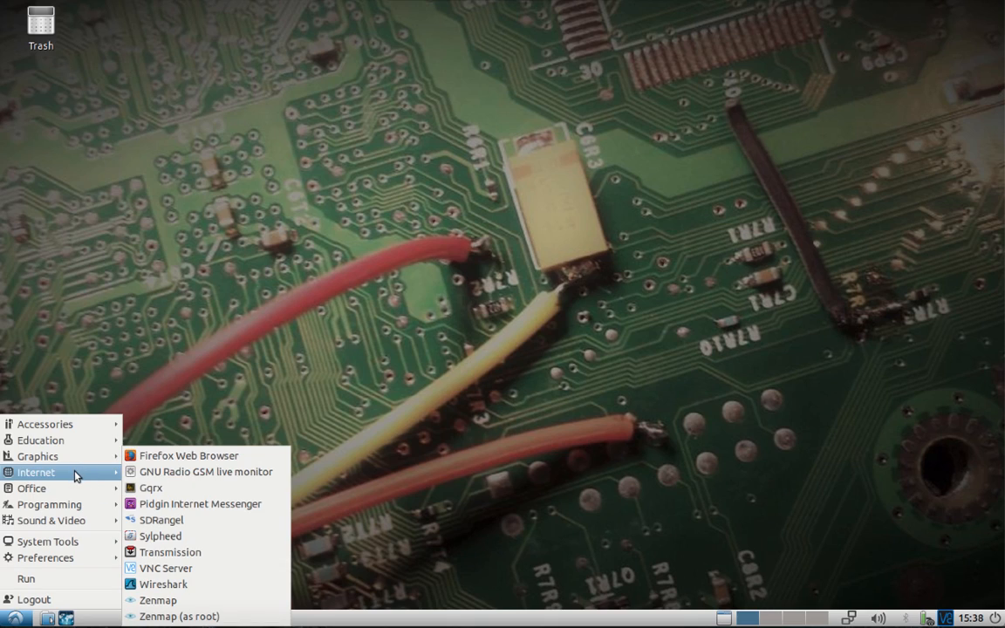
{"action": "mouse_move", "coordinate": [161, 520]}
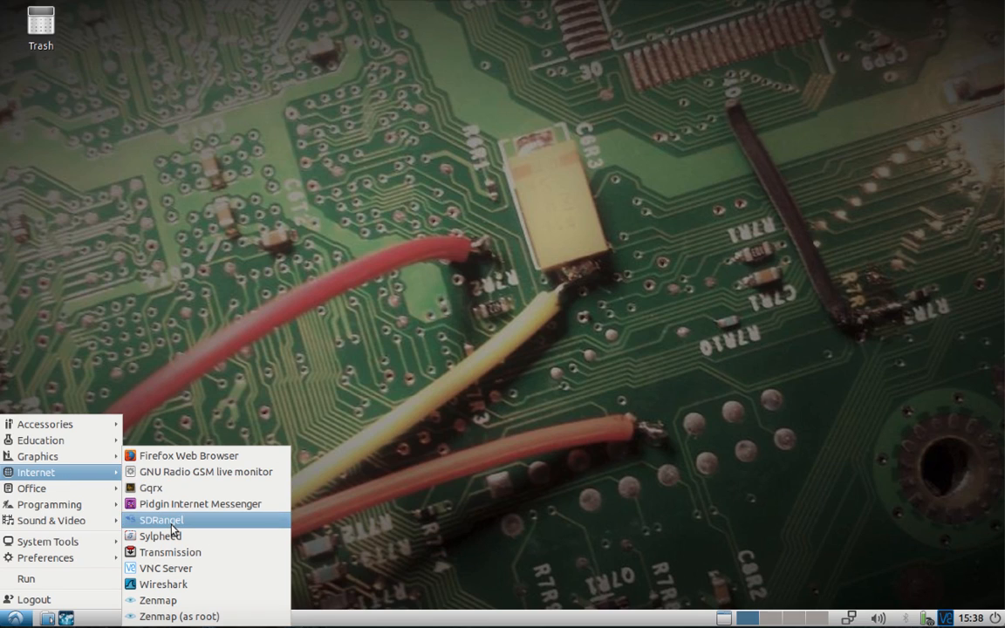
{"action": "left_click", "coordinate": [161, 520]}
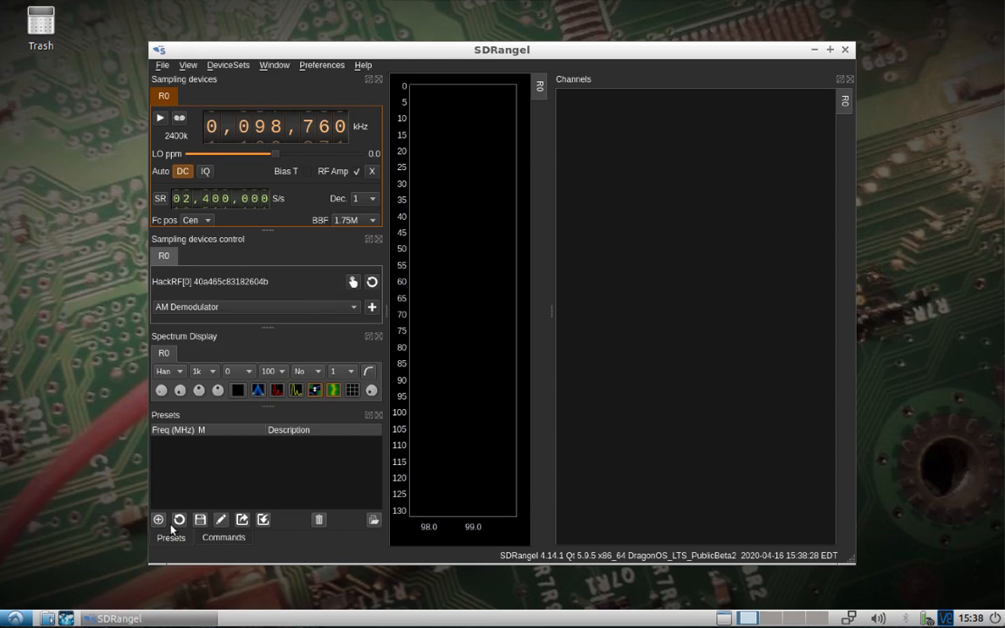
- Maximize the SDRangel main window to fill the screen
{"action": "left_click", "coordinate": [160, 119]}
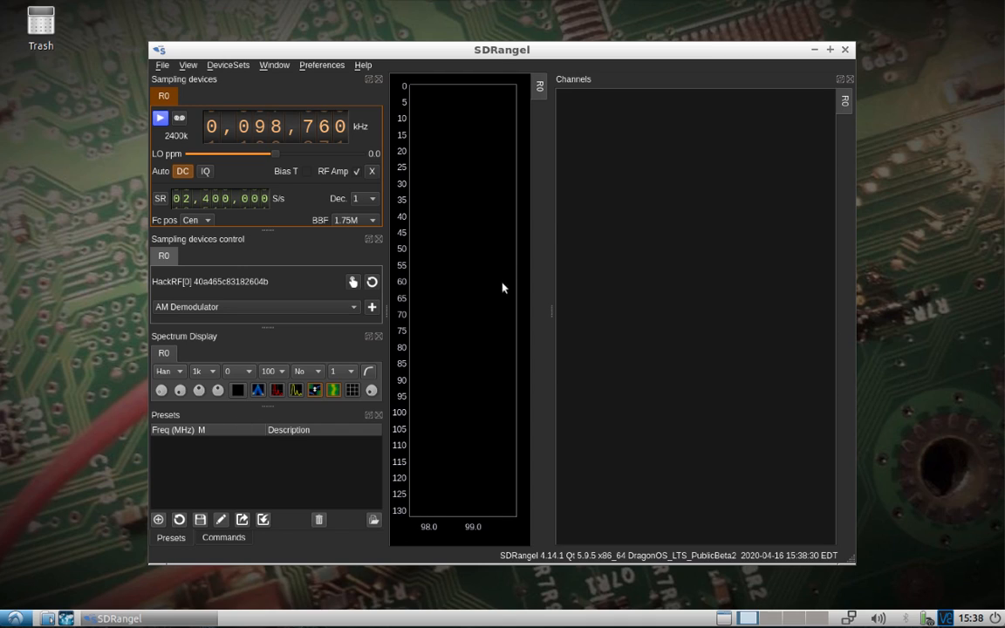
{"action": "left_click", "coordinate": [830, 49]}
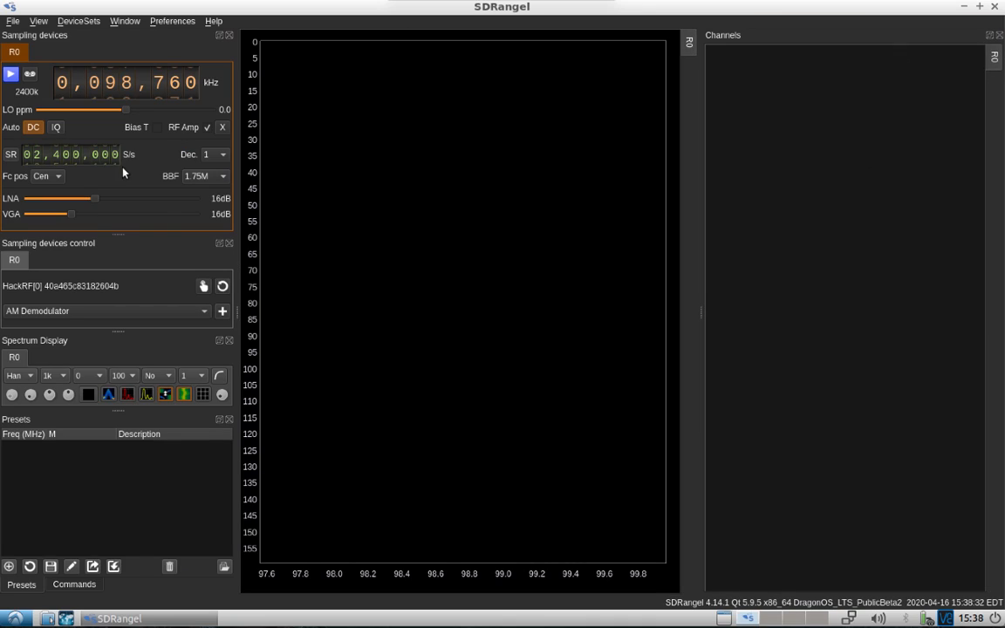
{"action": "mouse_move", "coordinate": [185, 289]}
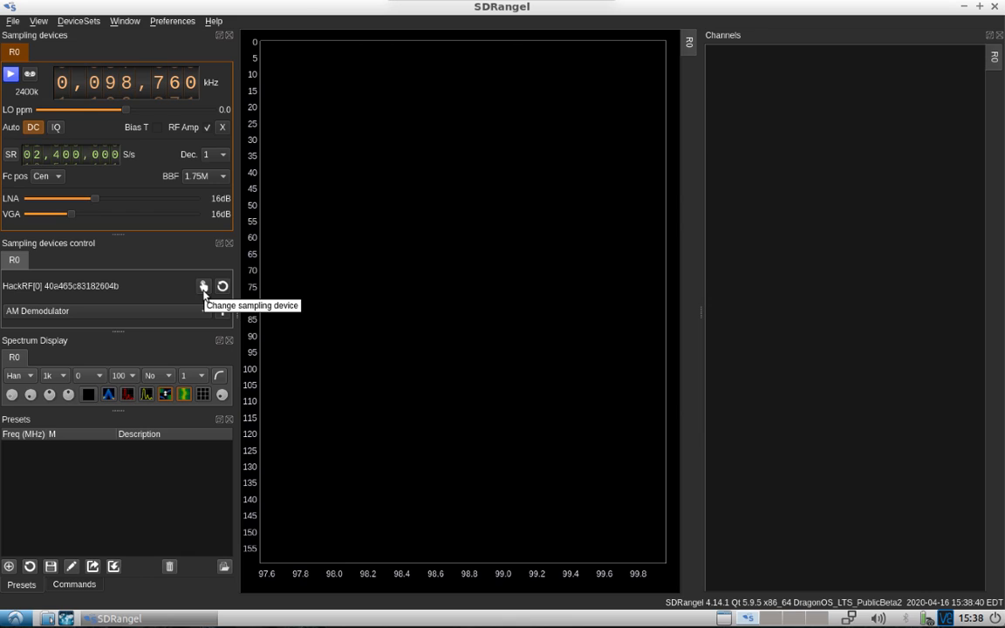
- Browse the sampling device list and cancel, keeping the HackRF selected
{"action": "left_click", "coordinate": [203, 286]}
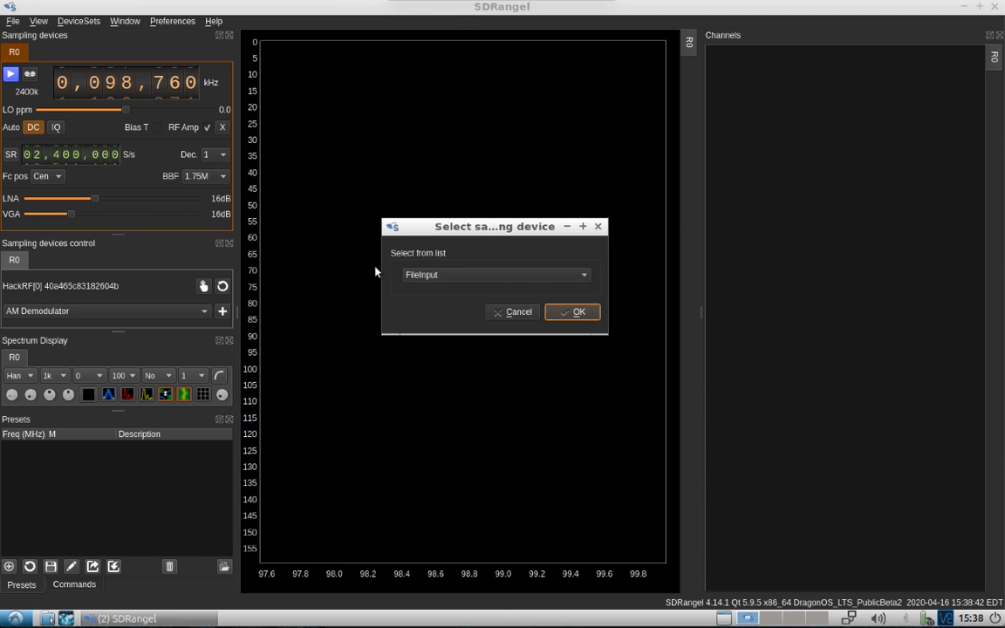
{"action": "left_click", "coordinate": [496, 274]}
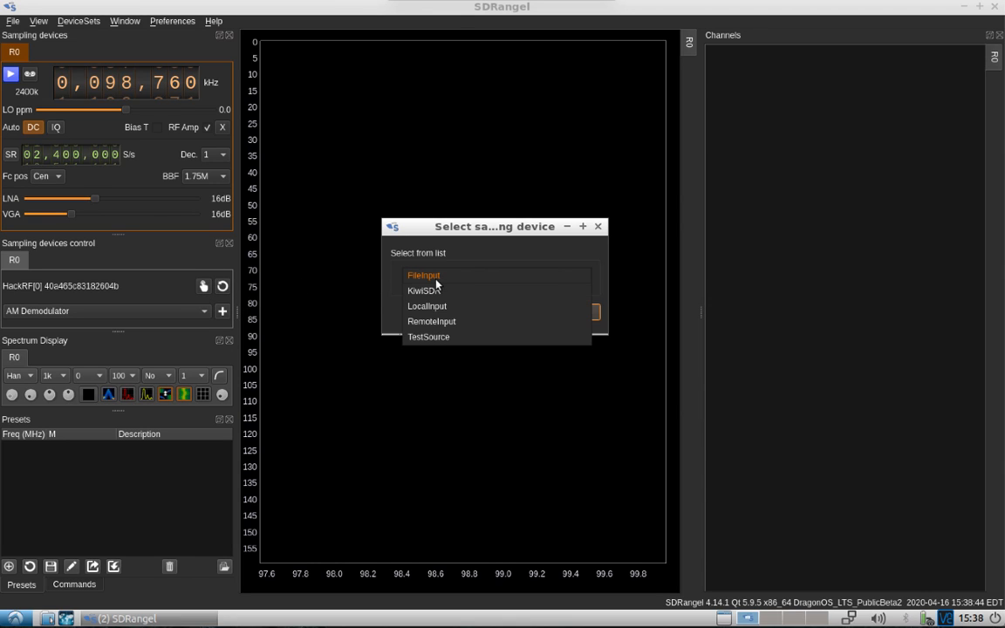
{"action": "left_click", "coordinate": [429, 337]}
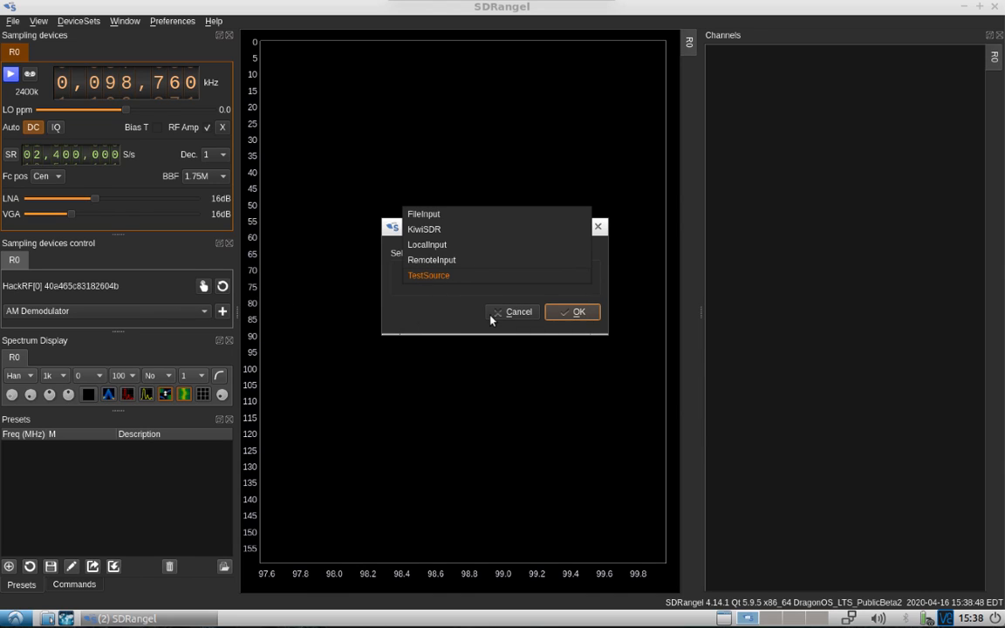
{"action": "left_click", "coordinate": [511, 311]}
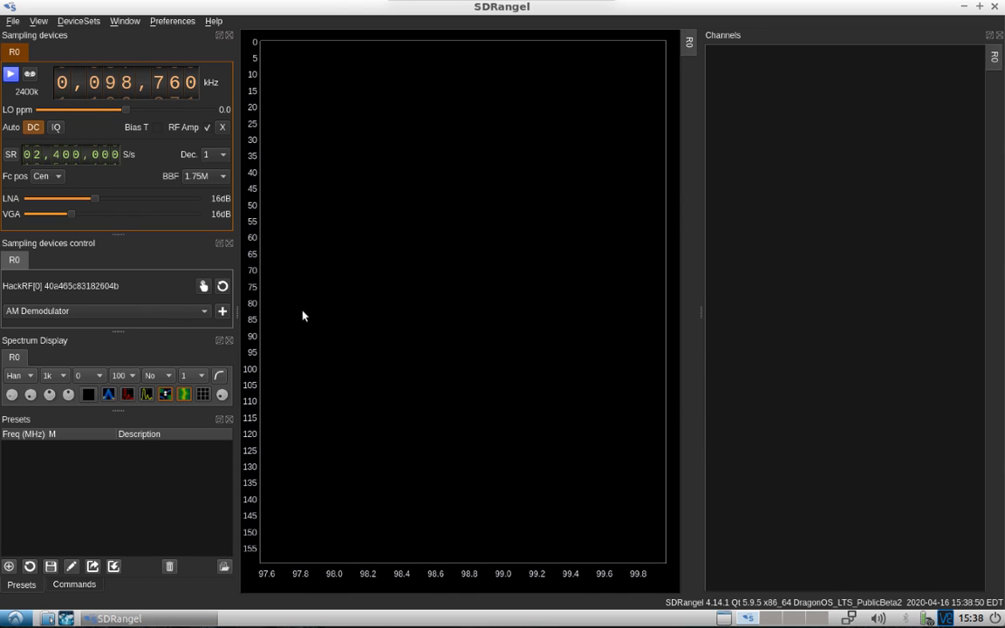
- Show the channel demodulator list to add a Broadcast FM Demodulator
{"action": "left_click", "coordinate": [204, 311]}
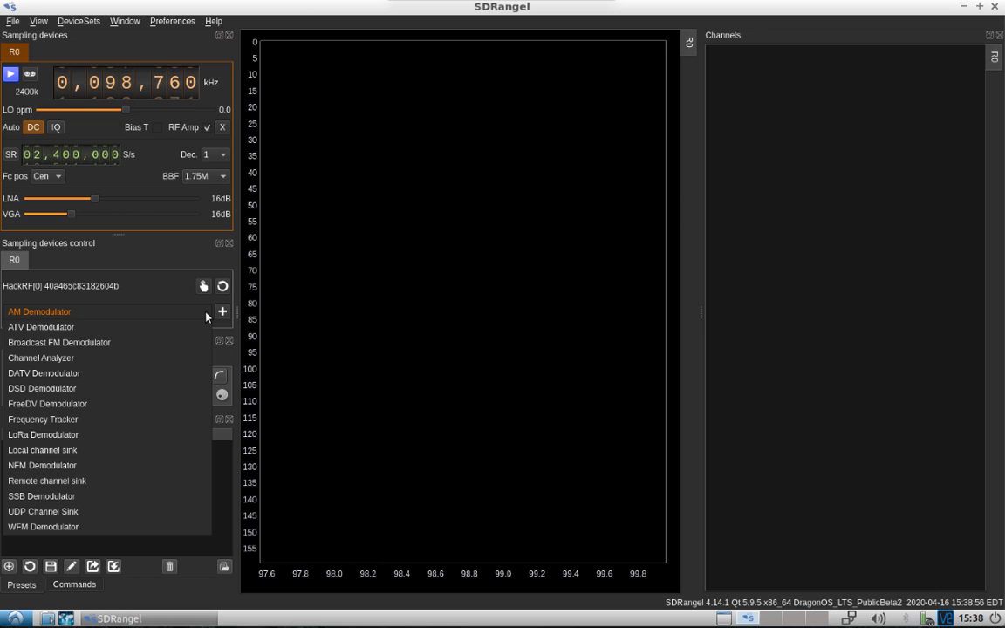
{"action": "mouse_move", "coordinate": [178, 319]}
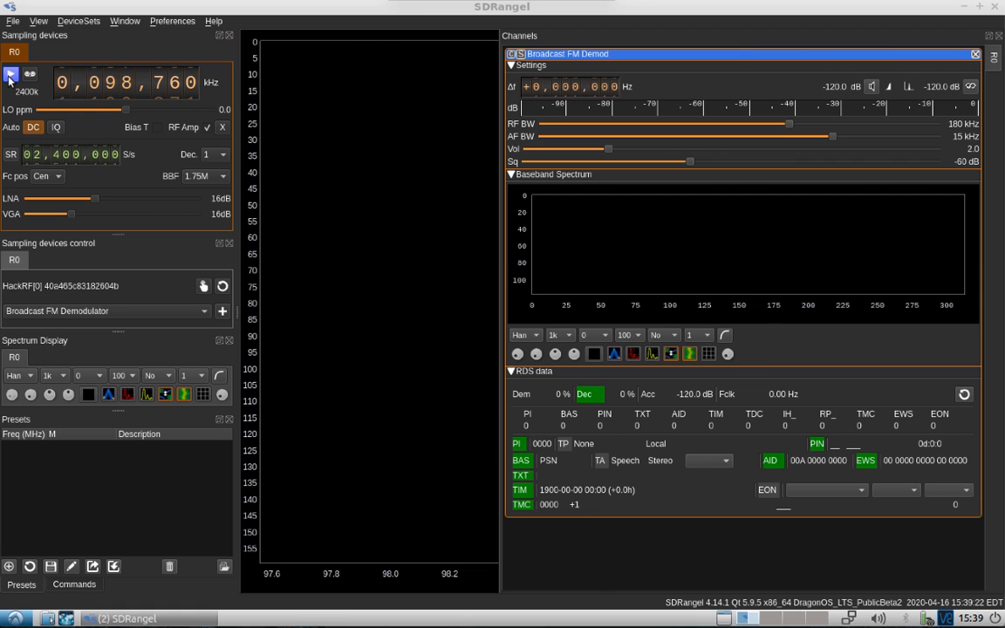
- Start HackRF streaming, tune onto the strong station near 98.1 MHz, and raise volume to 6.5
{"action": "left_click", "coordinate": [10, 73]}
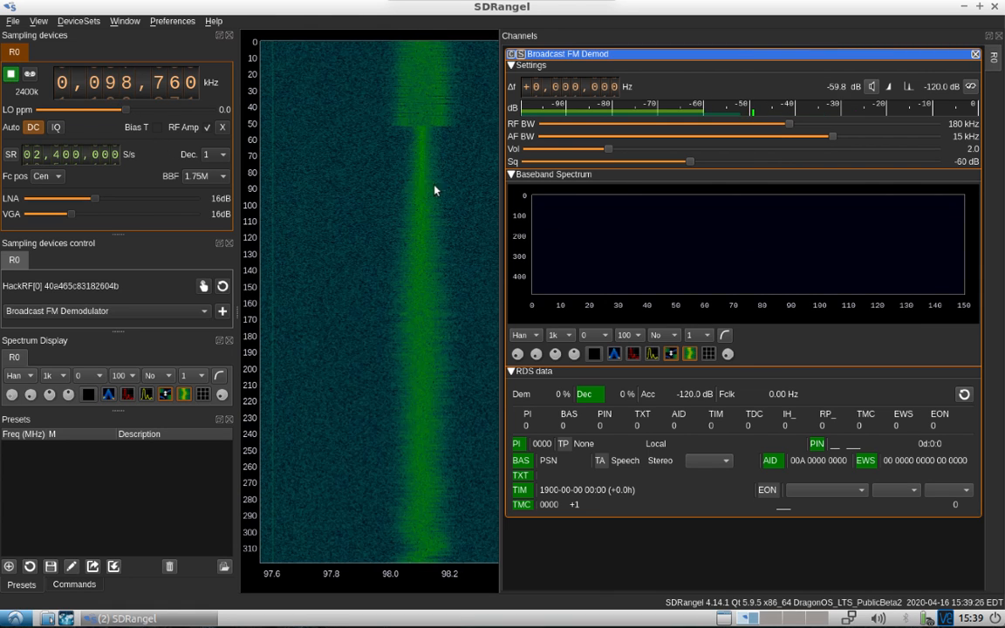
{"action": "left_click", "coordinate": [423, 183]}
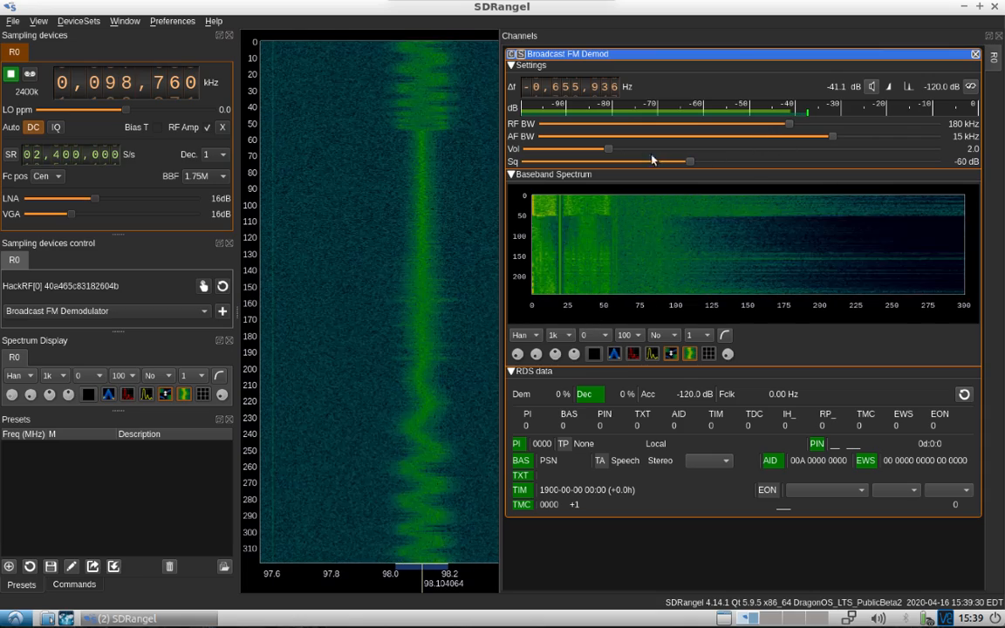
{"action": "left_click_drag", "start_coordinate": [607, 149], "coordinate": [761, 154]}
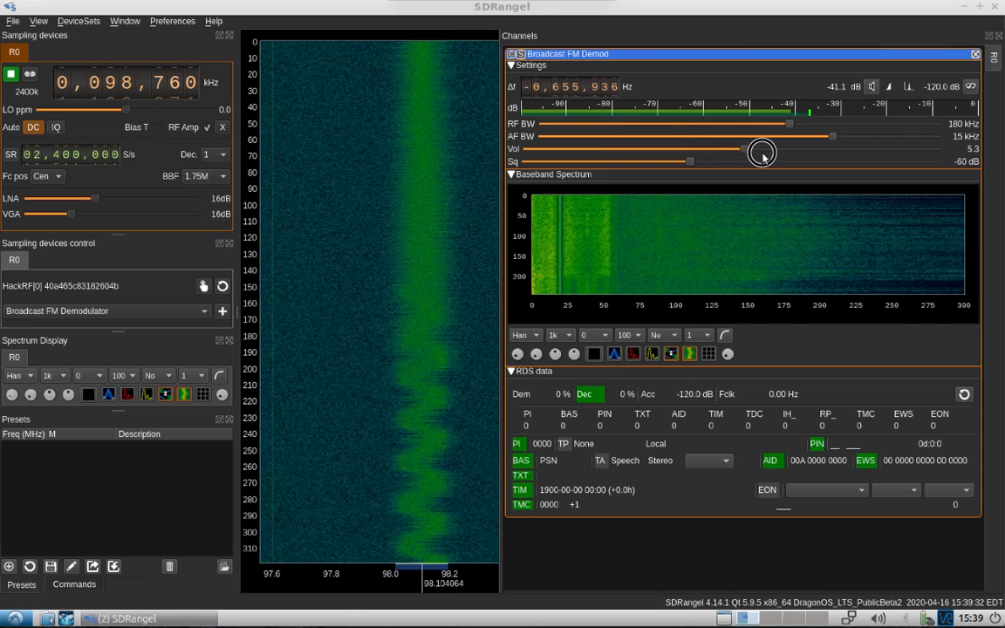
{"action": "left_click_drag", "start_coordinate": [760, 149], "coordinate": [792, 148]}
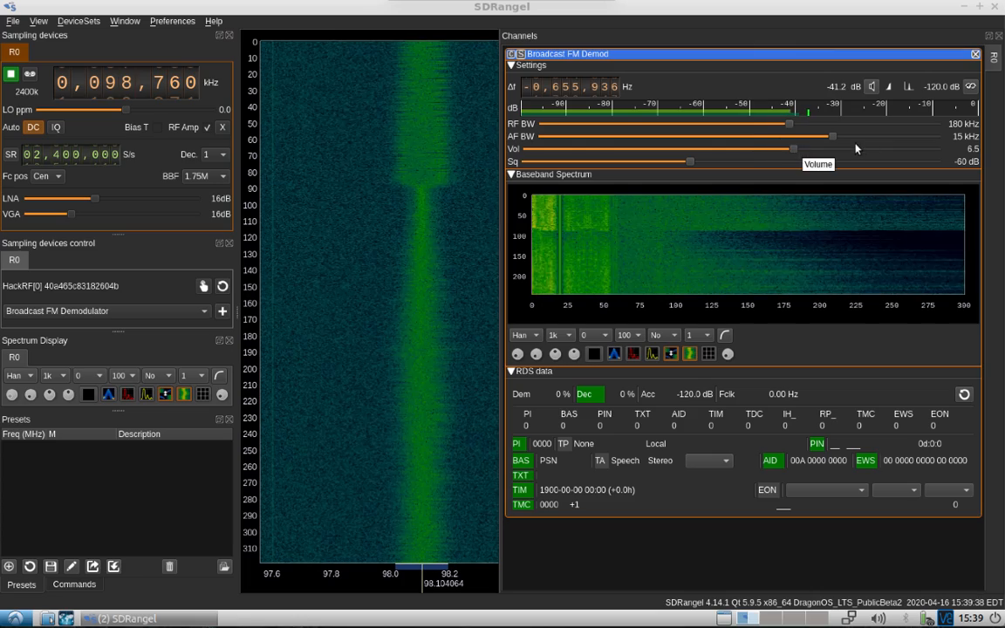
{"action": "mouse_move", "coordinate": [970, 88]}
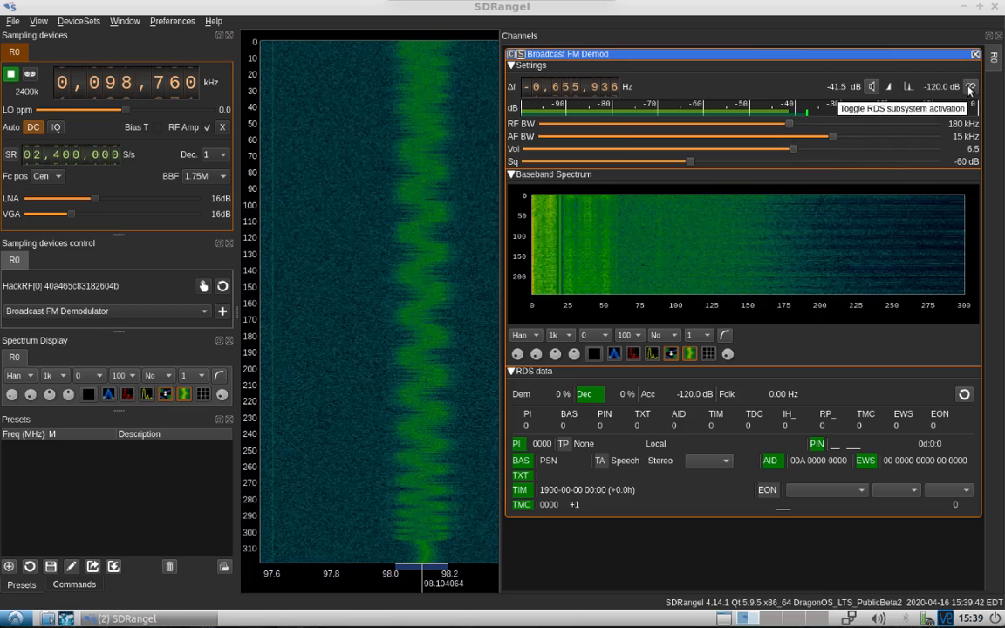
- Enable RDS decoding on the Broadcast FM channel, reporting a 1187.50 Hz clock
{"action": "left_click", "coordinate": [970, 87]}
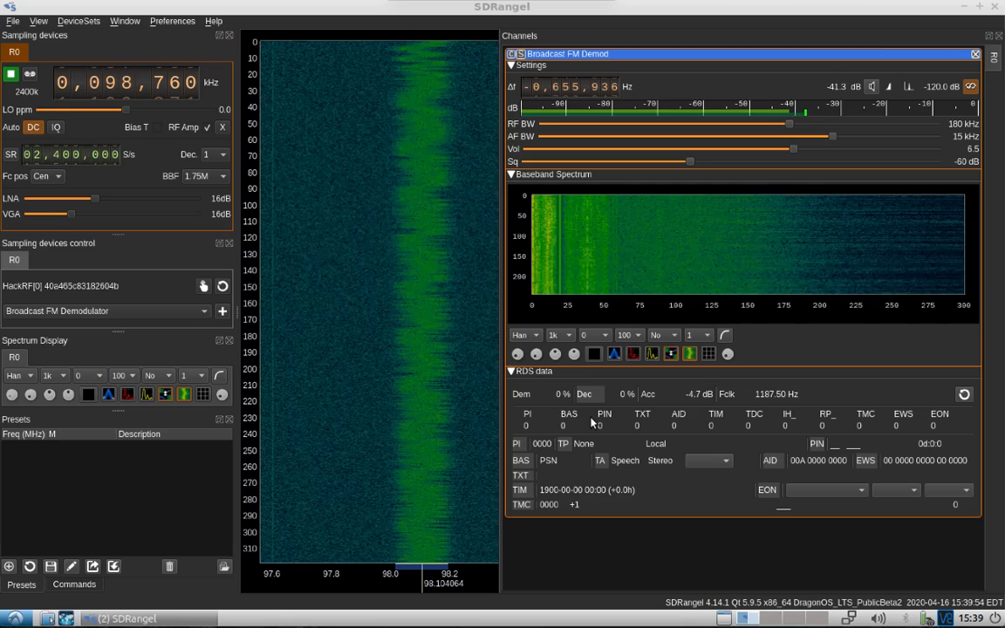
{"action": "mouse_move", "coordinate": [566, 534]}
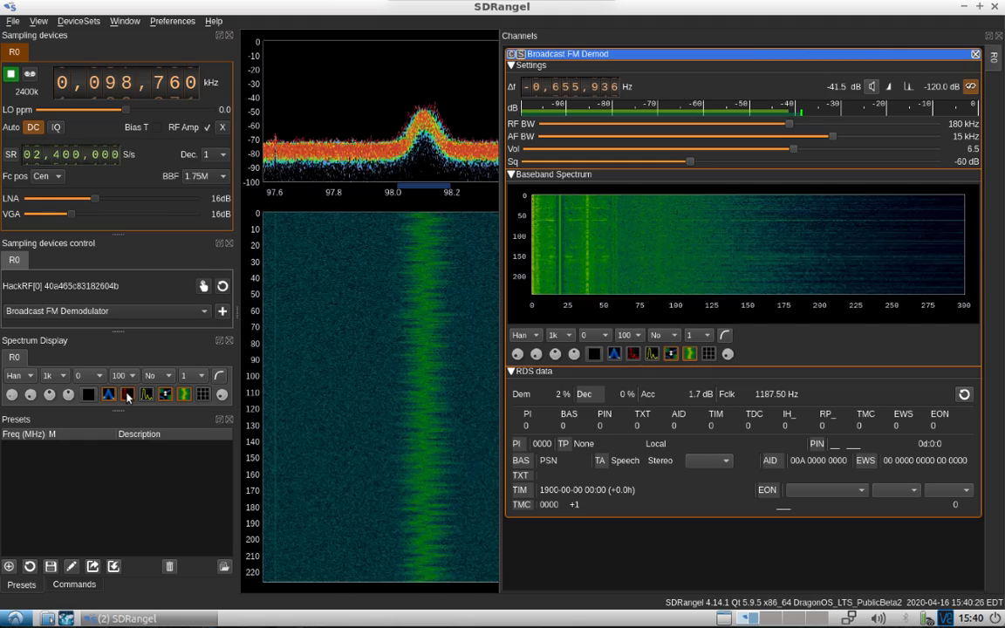
{"action": "mouse_move", "coordinate": [147, 394]}
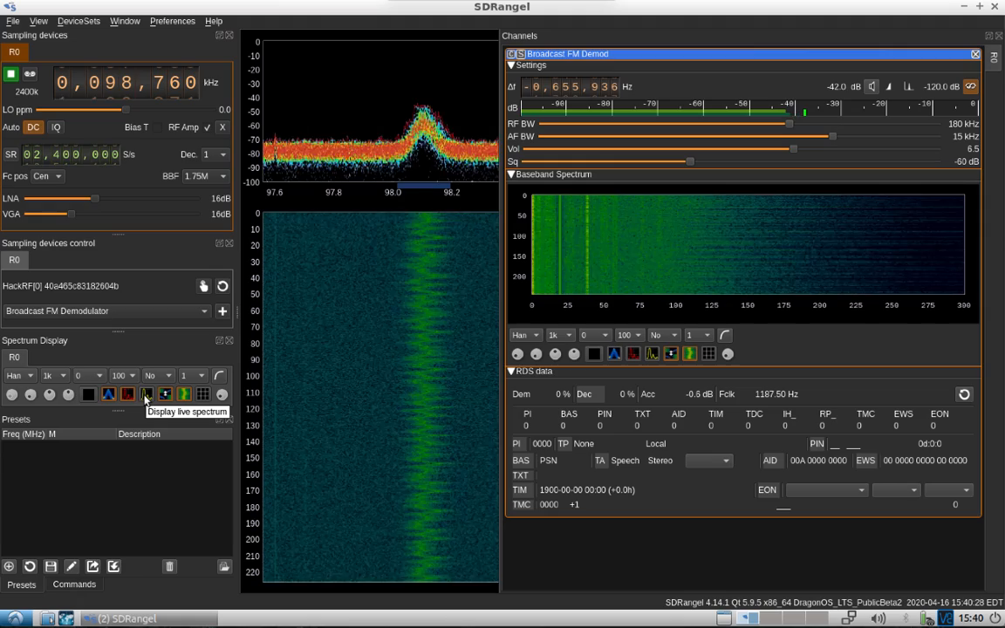
{"action": "mouse_move", "coordinate": [184, 394]}
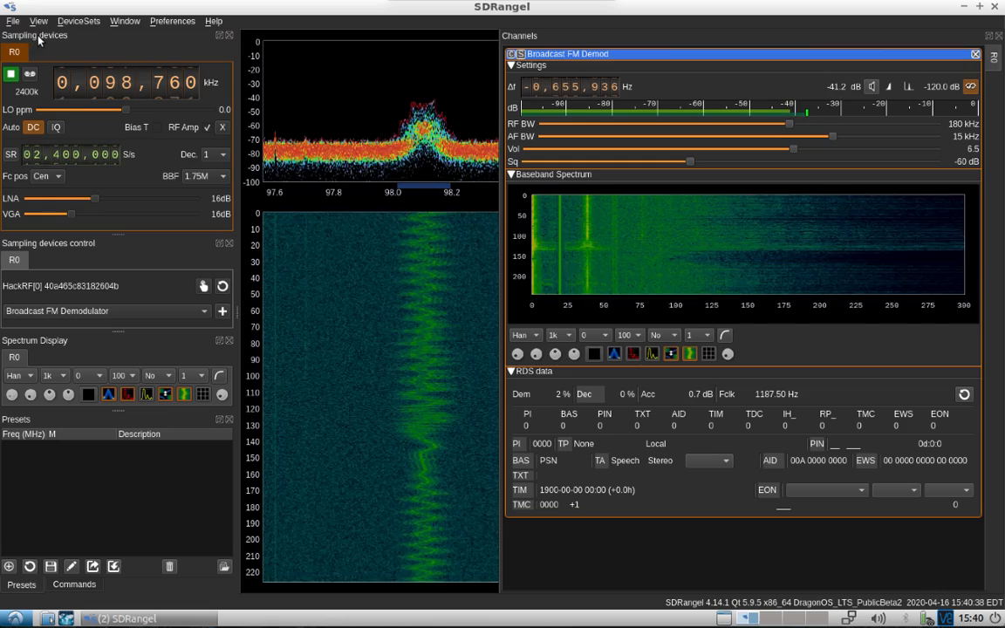
- Show the DeviceSets menu with its add-source-device-set option
{"action": "left_click", "coordinate": [79, 21]}
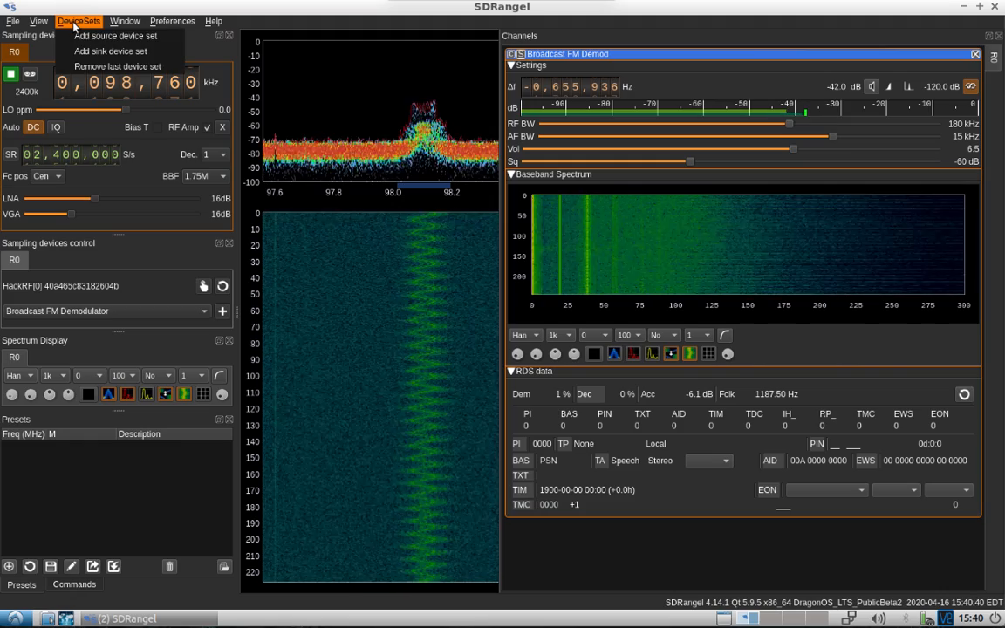
{"action": "mouse_move", "coordinate": [115, 35]}
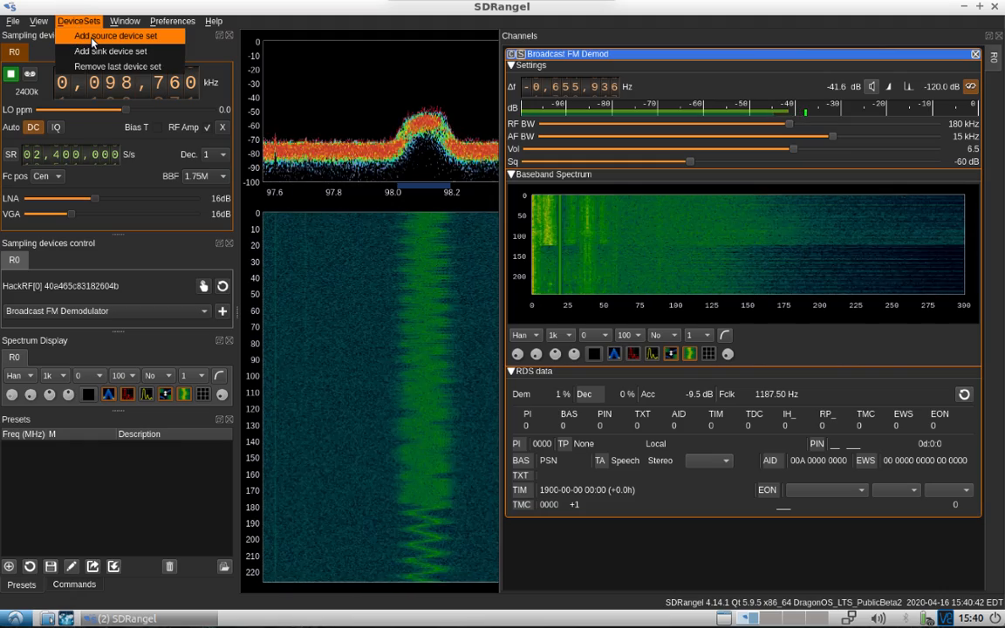